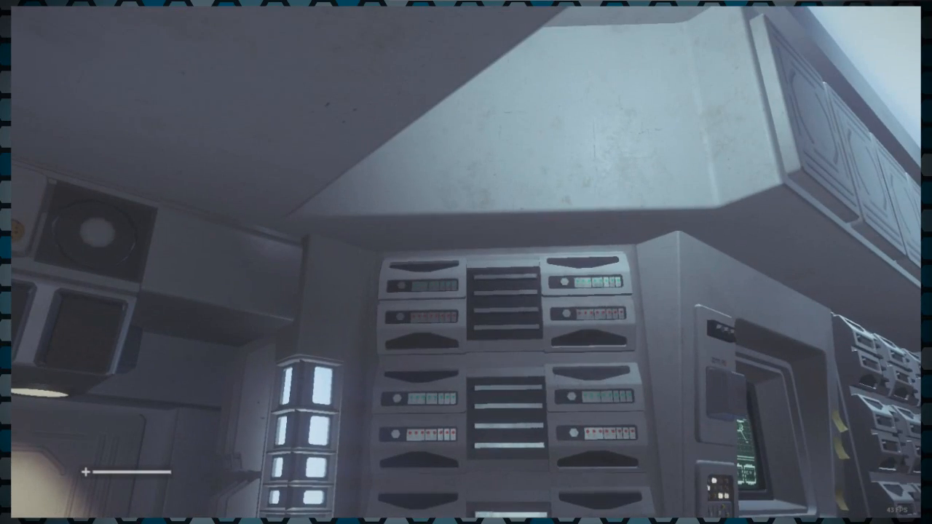
{"action": "mouse_move", "coordinate": [466, 262]}
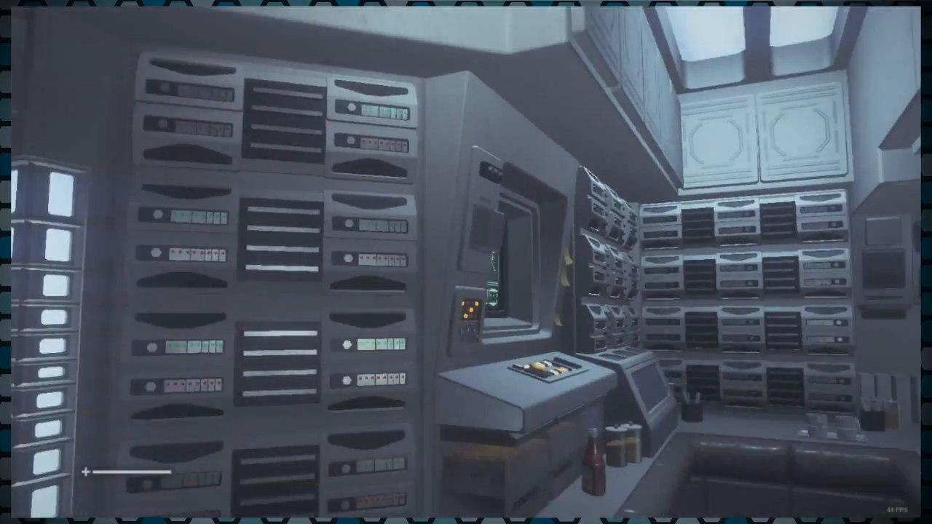
{"action": "mouse_move", "coordinate": [466, 263]}
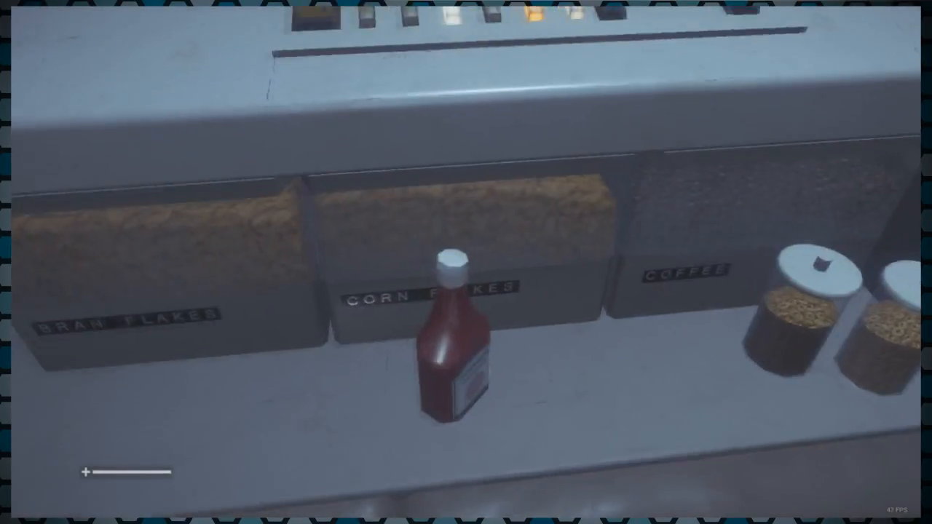
{"action": "mouse_move", "coordinate": [466, 262]}
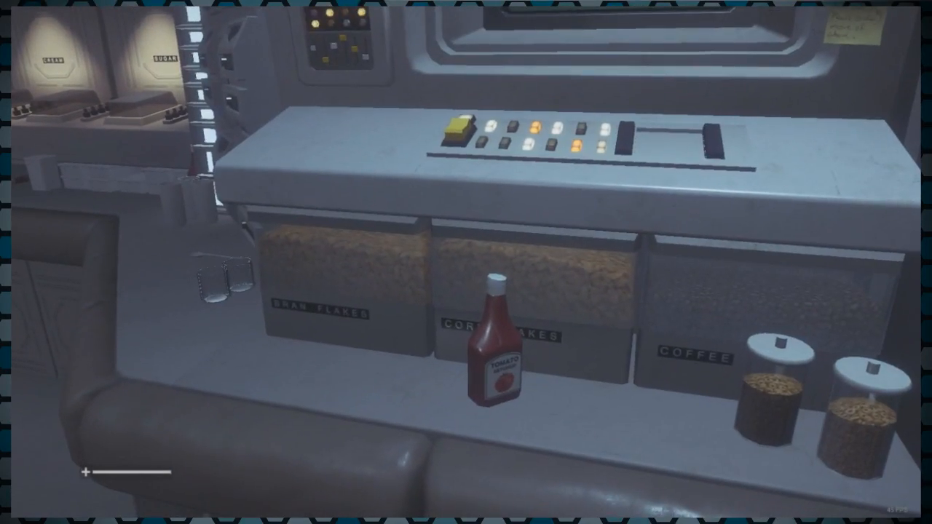
{"action": "mouse_move", "coordinate": [466, 262]}
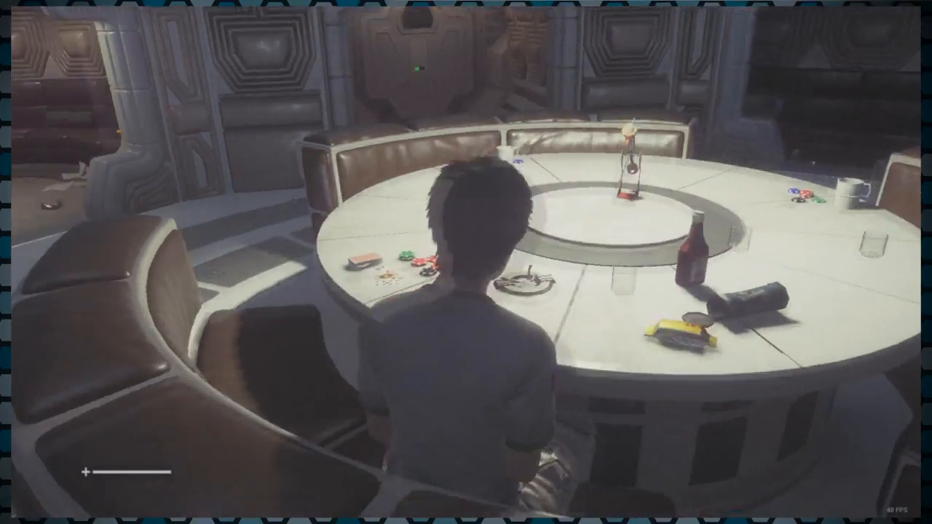
{"action": "mouse_move", "coordinate": [466, 262]}
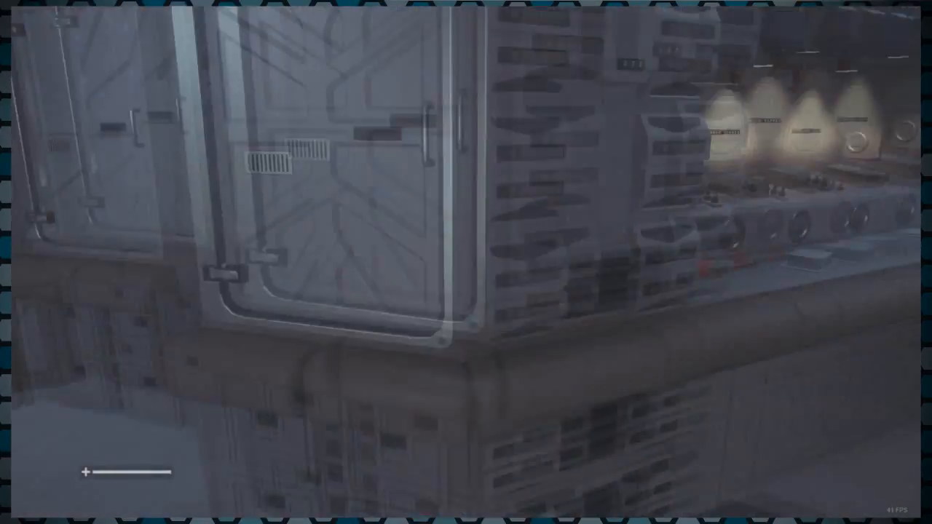
{"action": "mouse_move", "coordinate": [466, 262]}
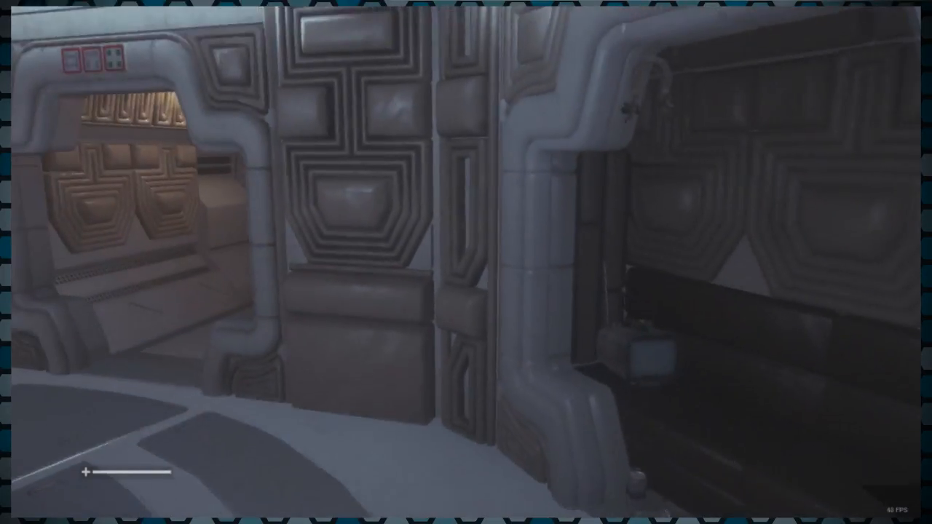
{"action": "mouse_move", "coordinate": [466, 262]}
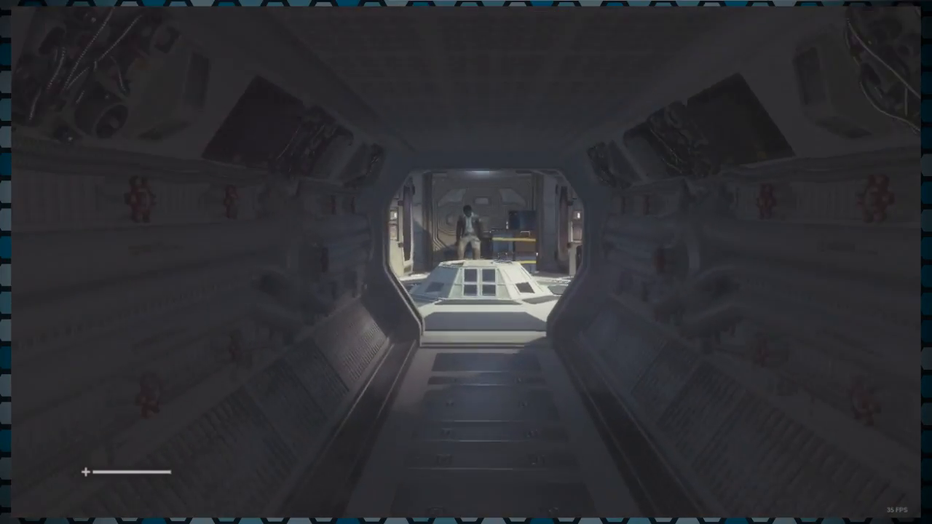
- Walk past the galley counter and mess table down the corridor to the closed hatch
{"action": "key", "text": "w"}
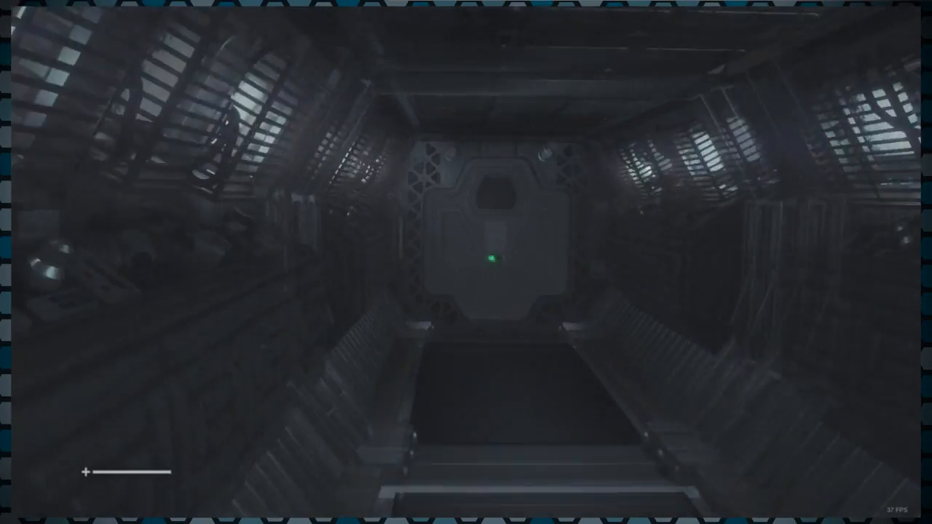
{"action": "mouse_move", "coordinate": [466, 262]}
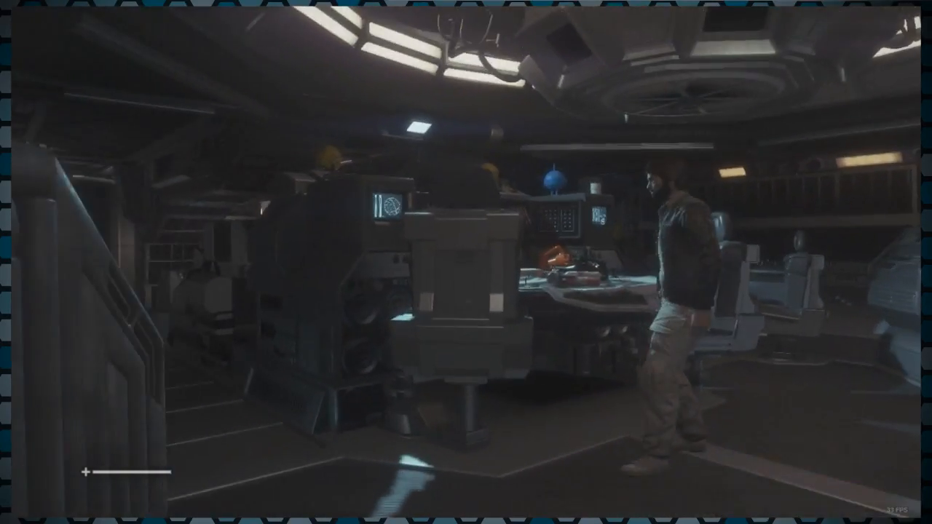
{"action": "mouse_move", "coordinate": [466, 262]}
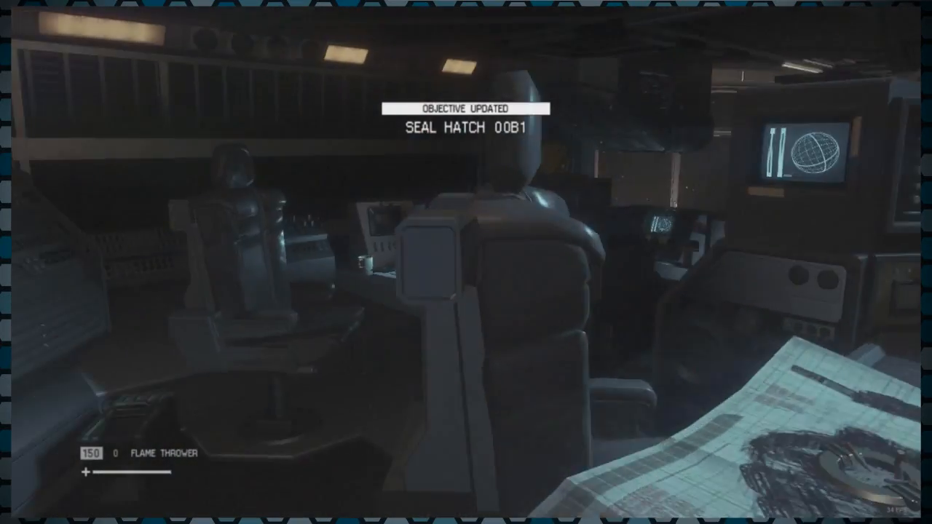
{"action": "mouse_move", "coordinate": [466, 262]}
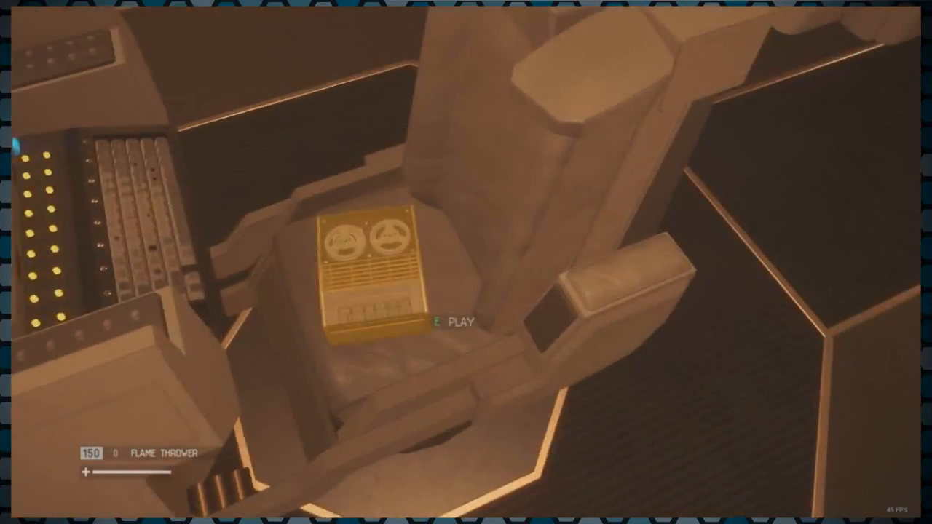
- Play Dallas's distress-call tape log on the bridge, then walk back out through the corridors
{"action": "key", "text": "e"}
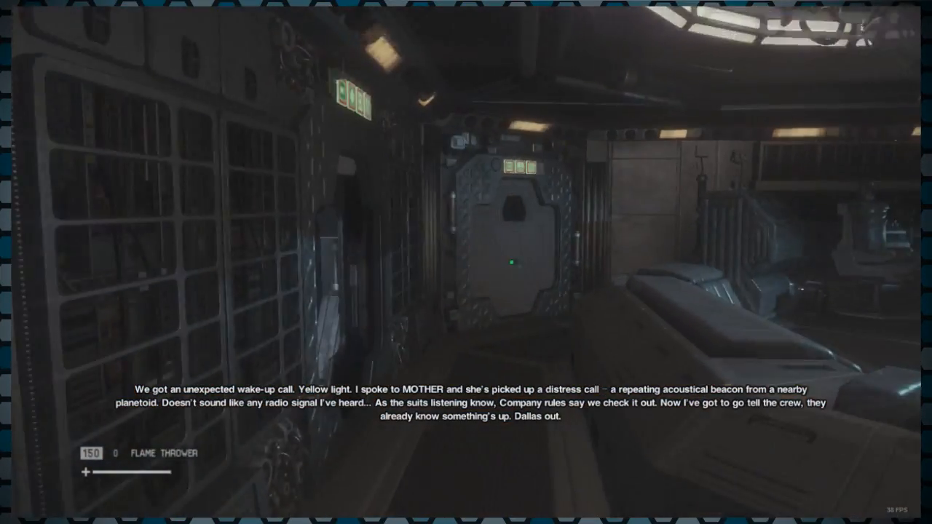
{"action": "mouse_move", "coordinate": [466, 262]}
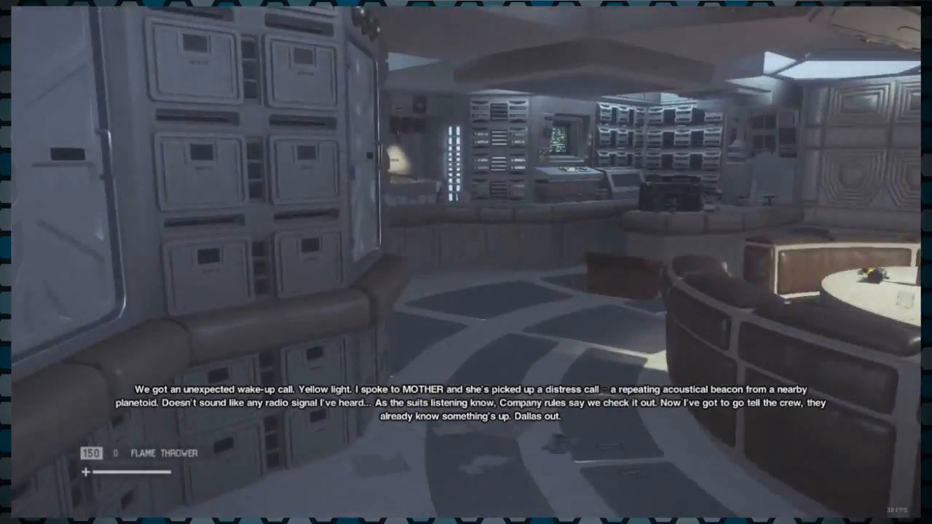
{"action": "mouse_move", "coordinate": [466, 262]}
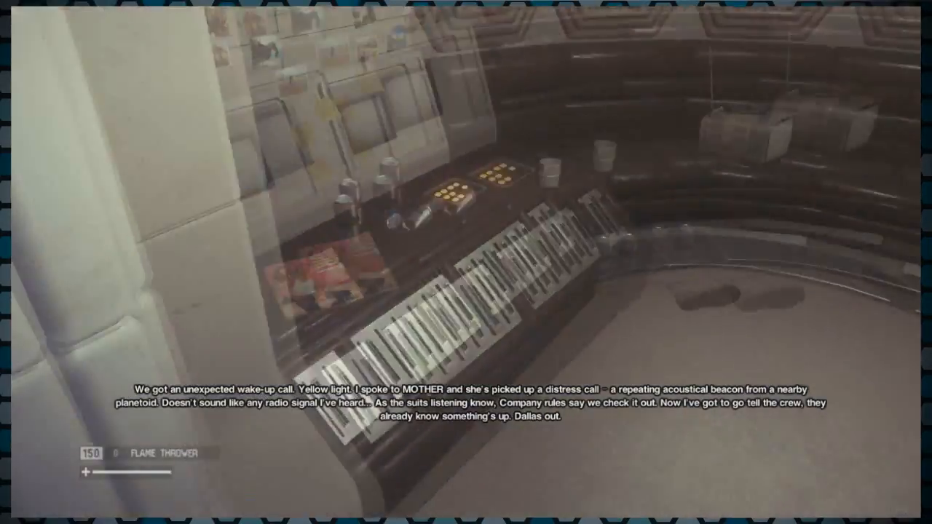
{"action": "mouse_move", "coordinate": [466, 262]}
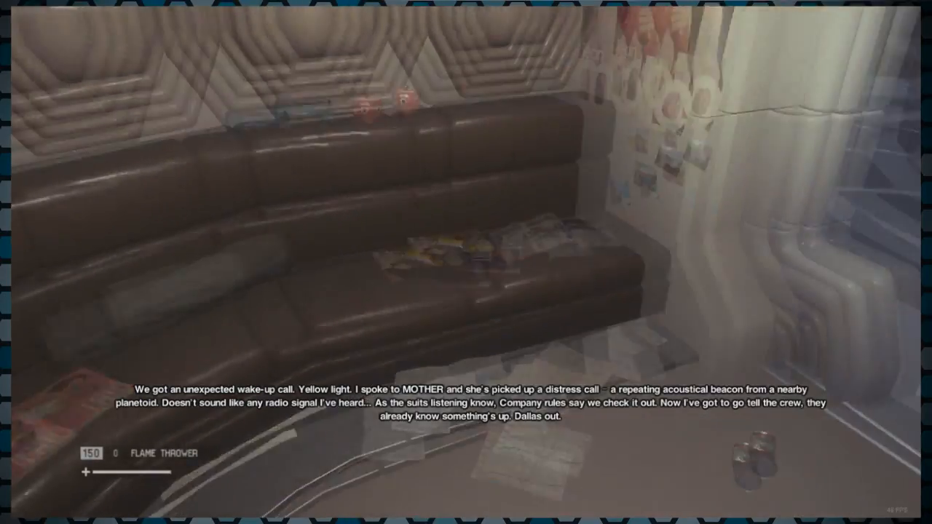
{"action": "mouse_move", "coordinate": [466, 262]}
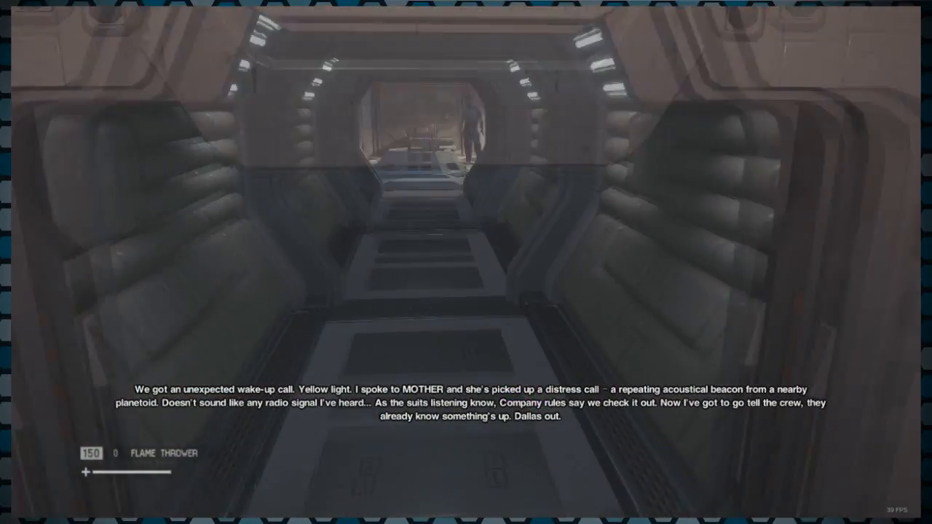
{"action": "key", "text": "w"}
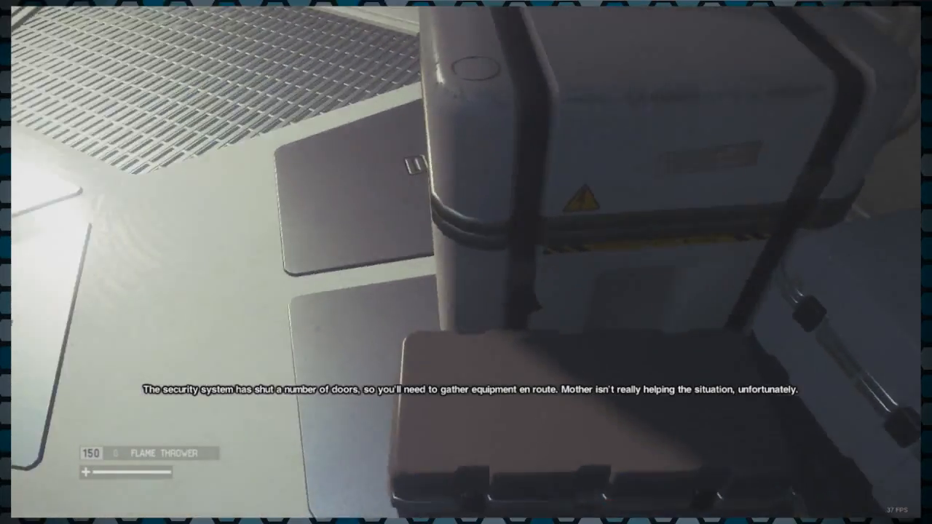
{"action": "mouse_move", "coordinate": [466, 262]}
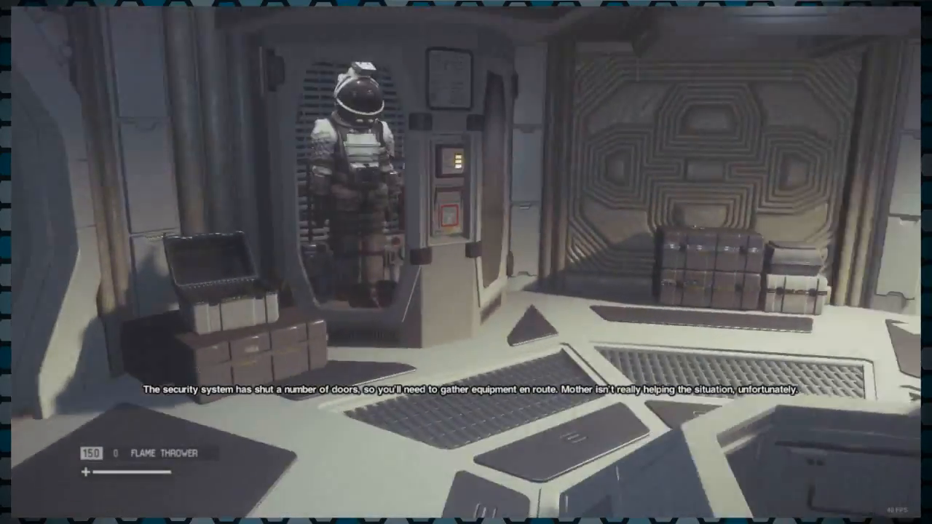
{"action": "mouse_move", "coordinate": [466, 262]}
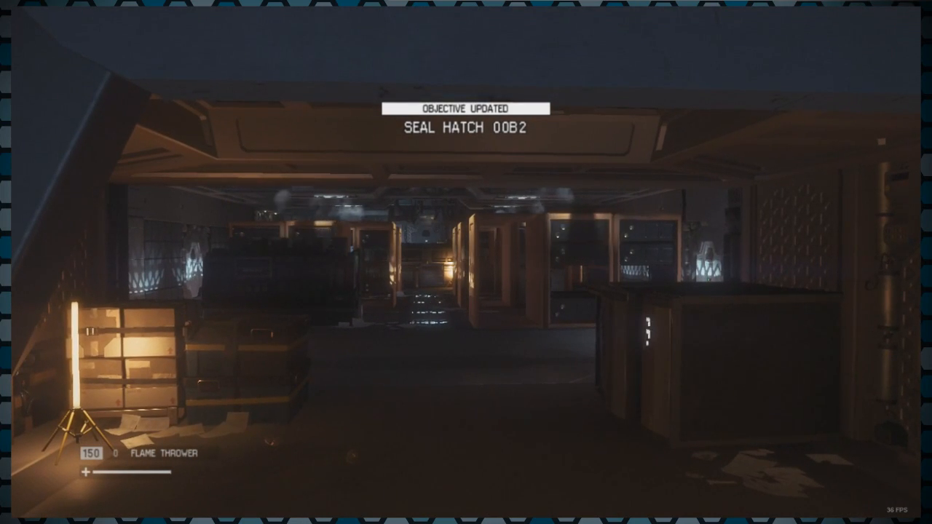
{"action": "mouse_move", "coordinate": [466, 262]}
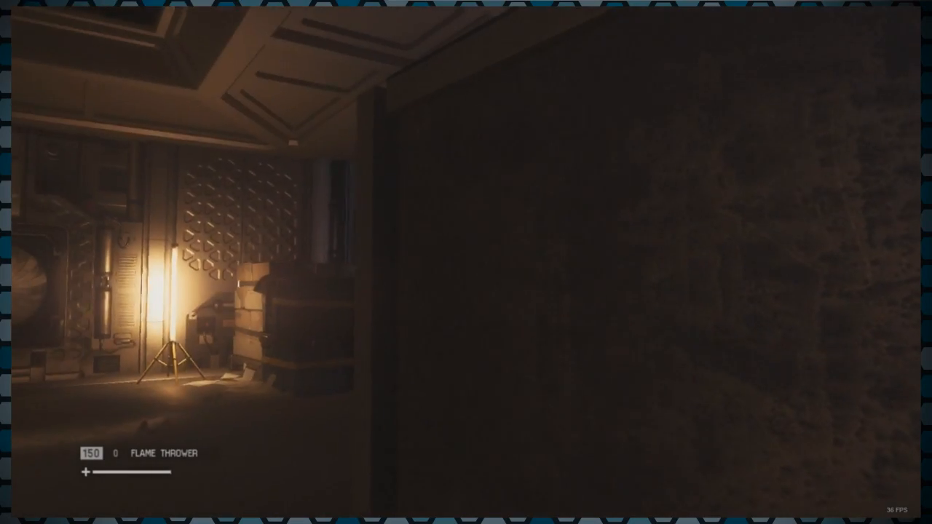
{"action": "mouse_move", "coordinate": [466, 262]}
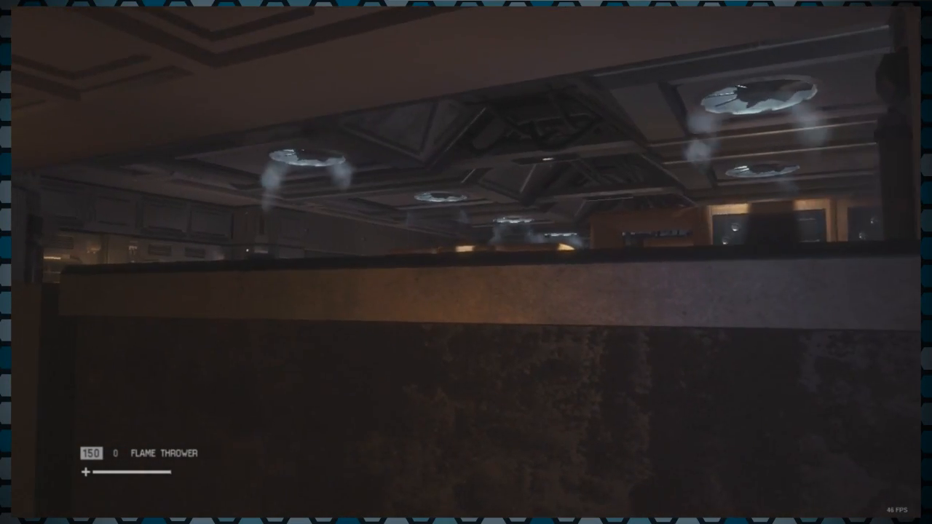
{"action": "mouse_move", "coordinate": [466, 262]}
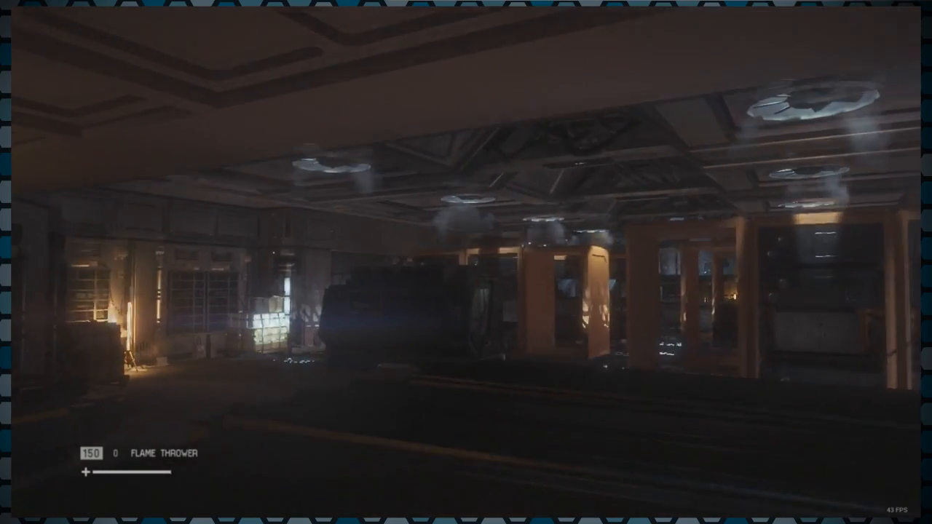
{"action": "mouse_move", "coordinate": [466, 262]}
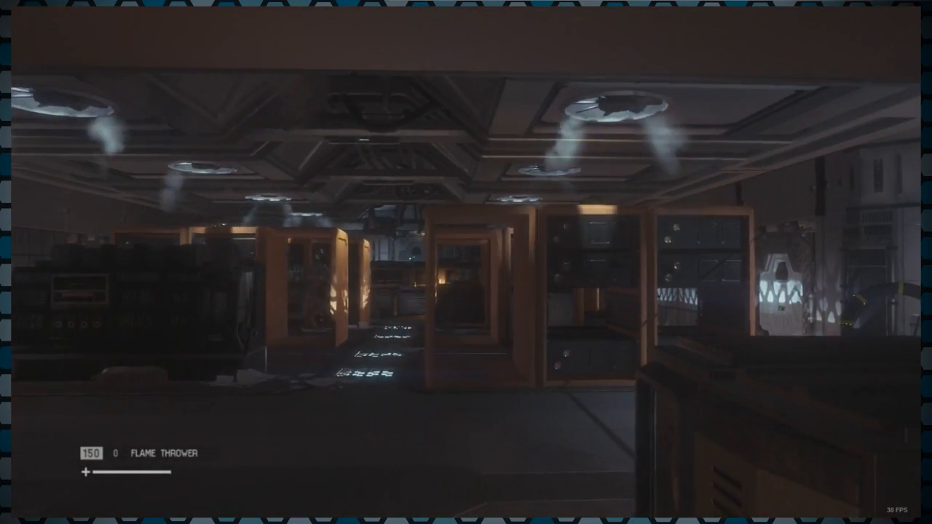
{"action": "mouse_move", "coordinate": [466, 262]}
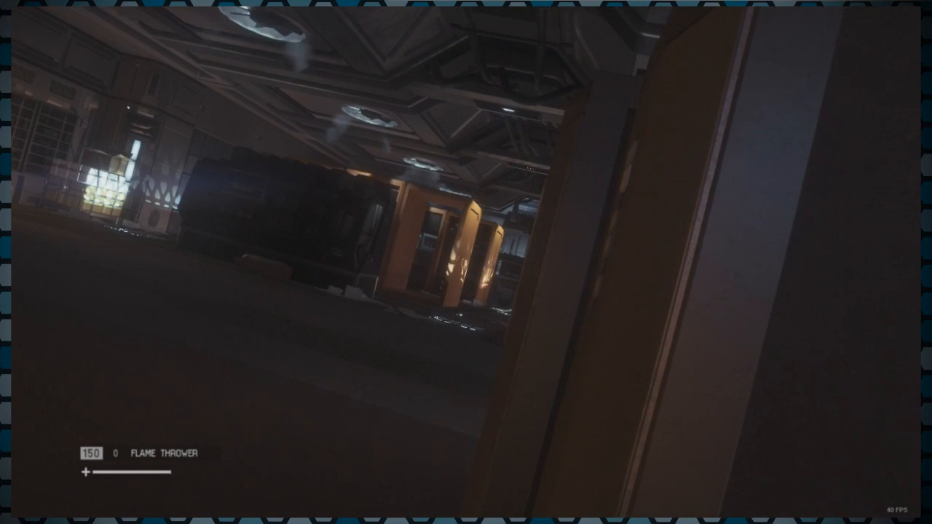
{"action": "mouse_move", "coordinate": [466, 262]}
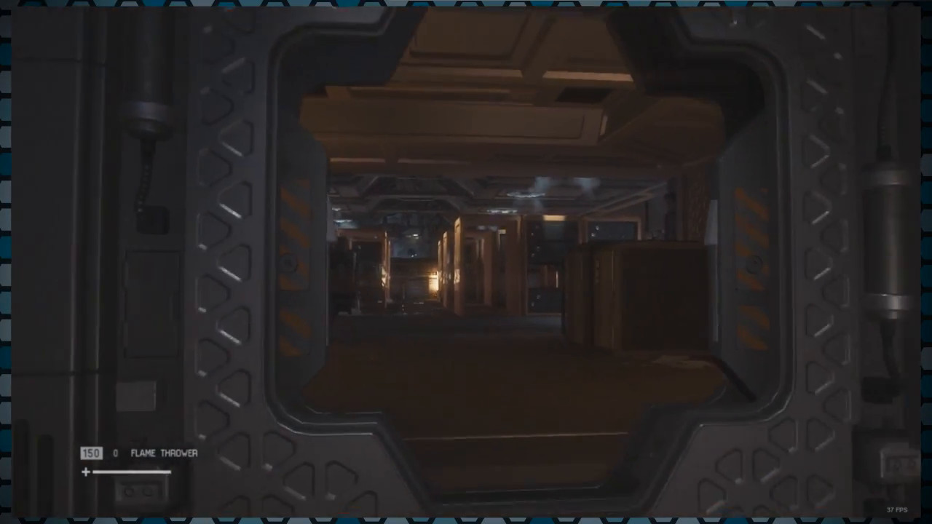
{"action": "mouse_move", "coordinate": [466, 262]}
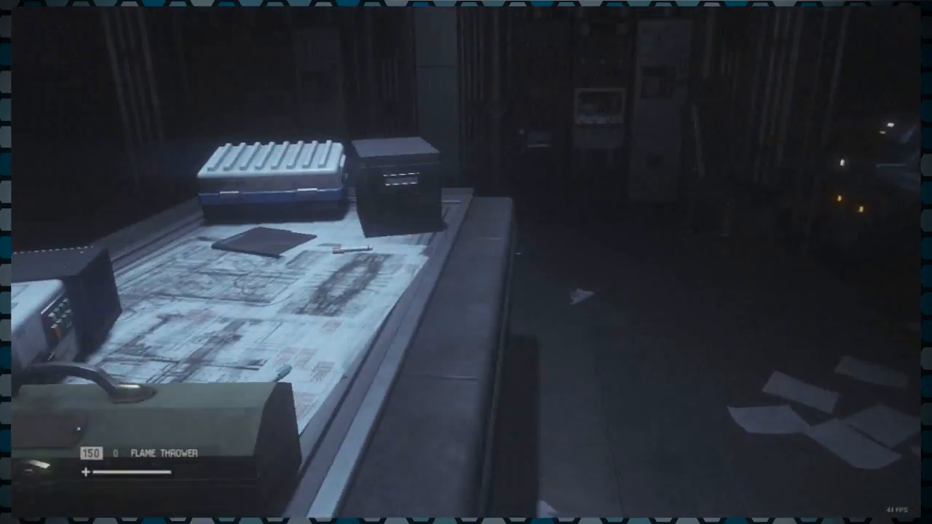
{"action": "mouse_move", "coordinate": [466, 262]}
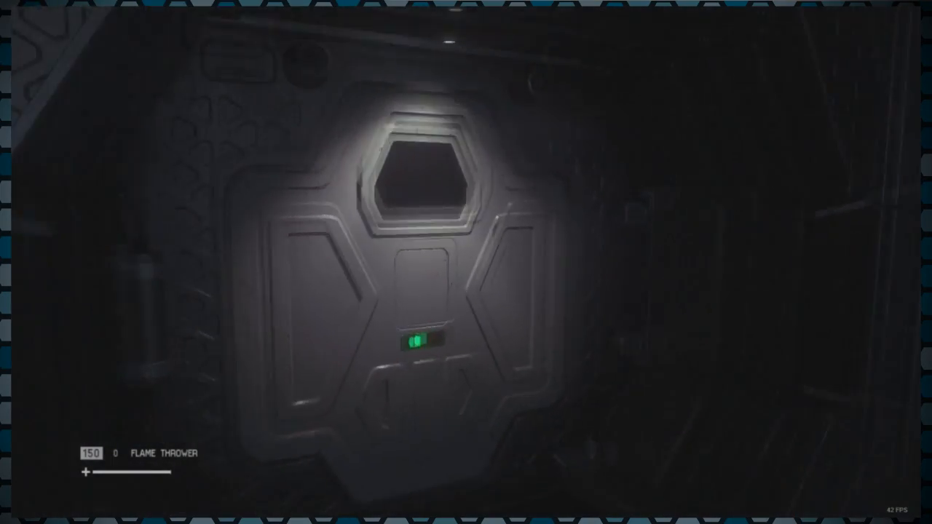
{"action": "mouse_move", "coordinate": [466, 262]}
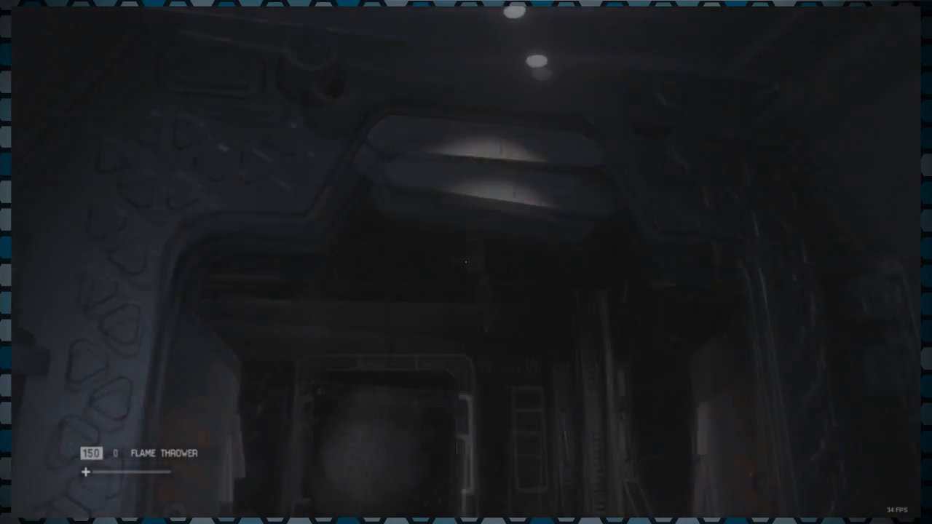
{"action": "mouse_move", "coordinate": [466, 262]}
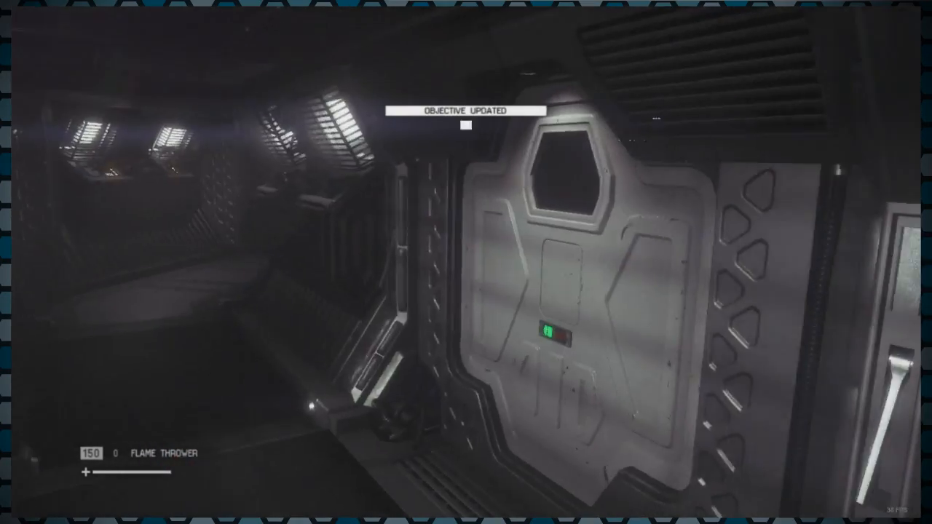
{"action": "mouse_move", "coordinate": [466, 262]}
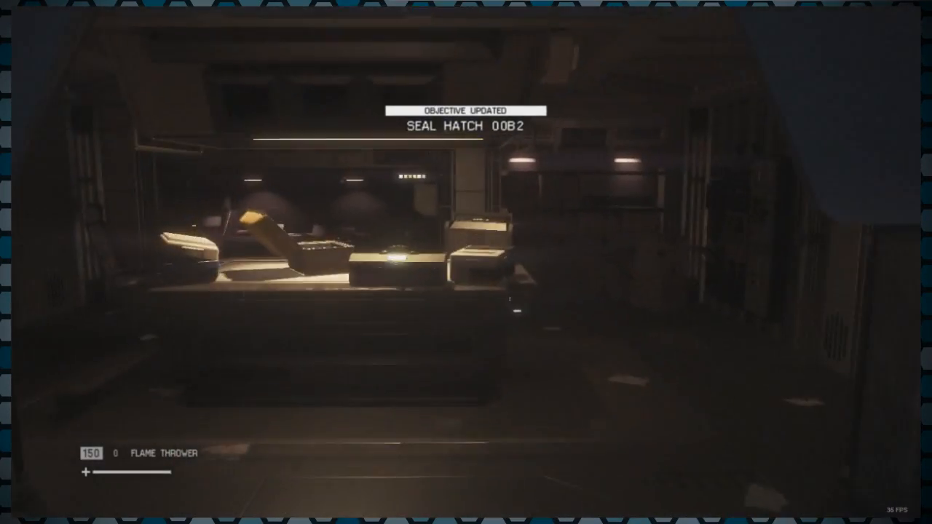
{"action": "mouse_move", "coordinate": [466, 262]}
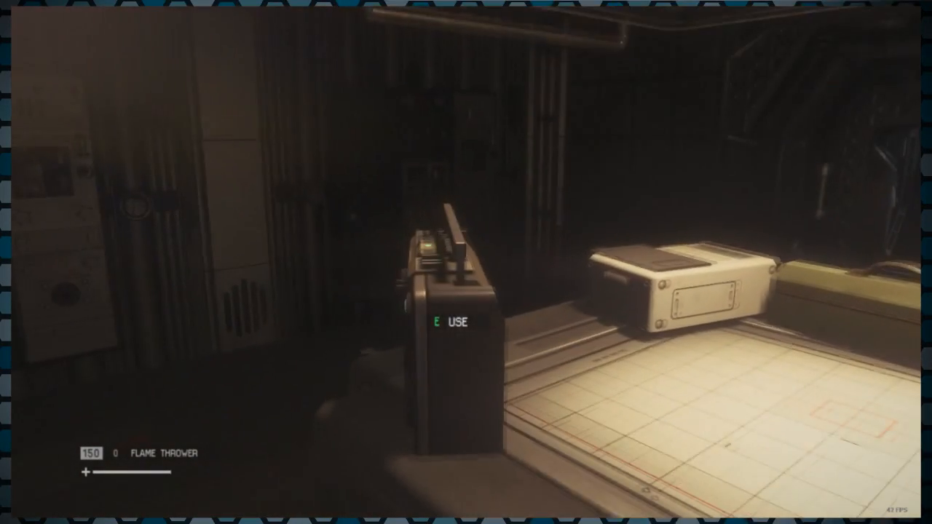
{"action": "mouse_move", "coordinate": [466, 262]}
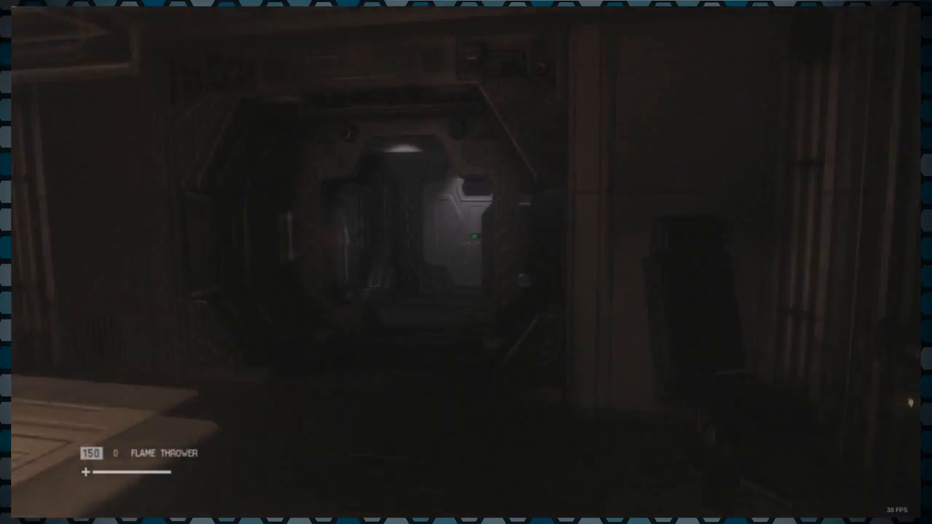
{"action": "mouse_move", "coordinate": [466, 262]}
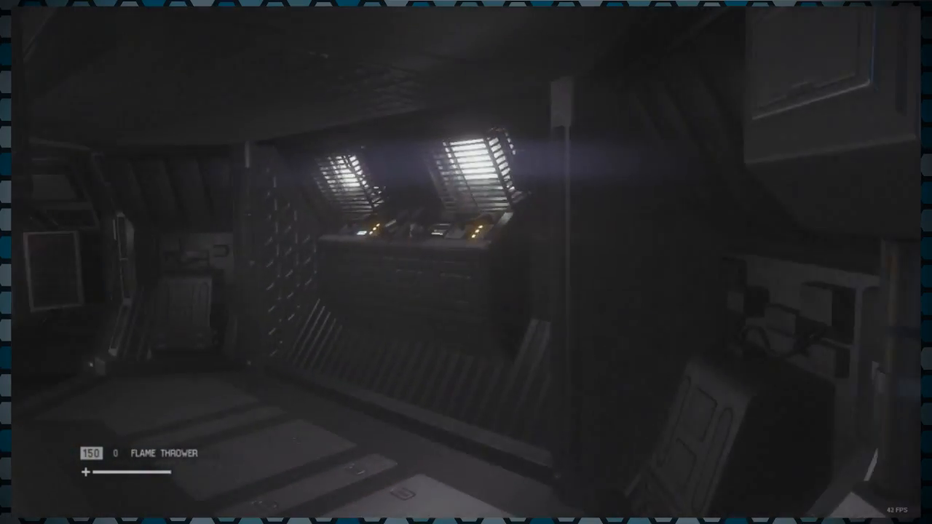
{"action": "mouse_move", "coordinate": [466, 262]}
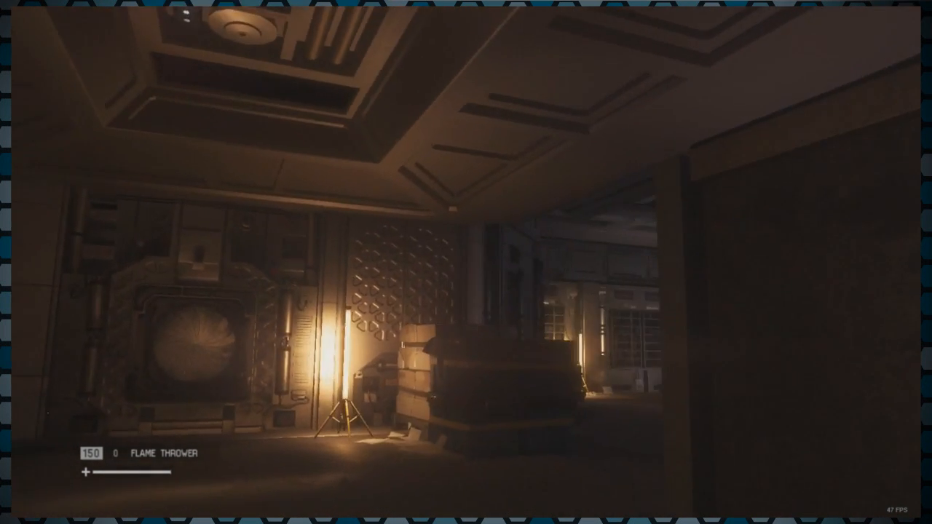
{"action": "mouse_move", "coordinate": [466, 262]}
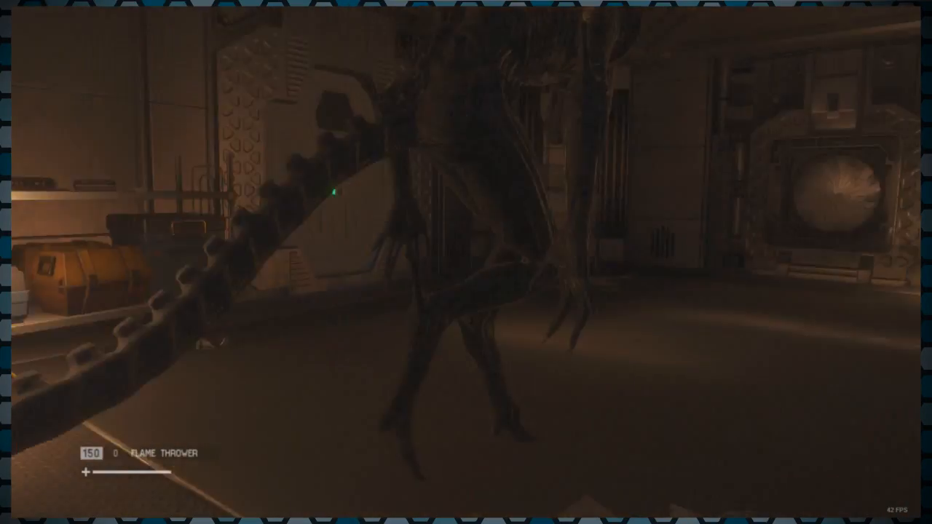
{"action": "mouse_move", "coordinate": [466, 263]}
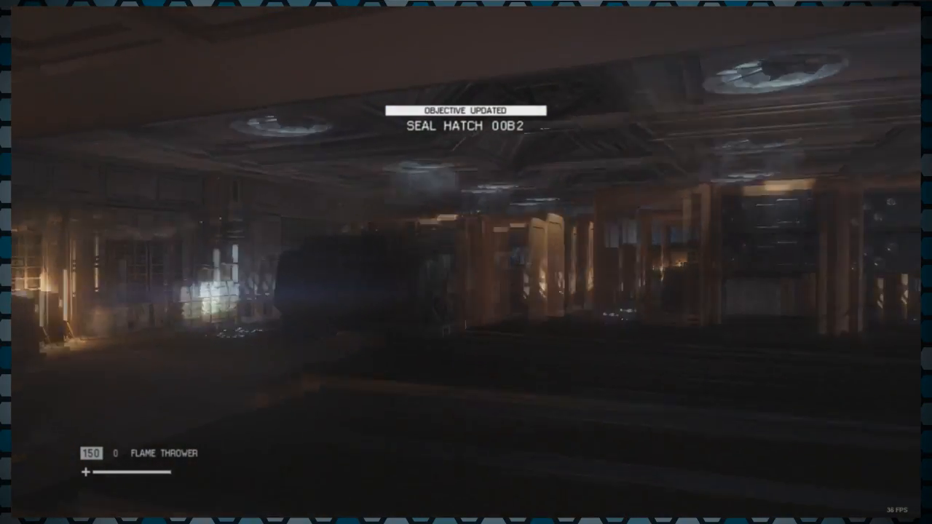
{"action": "mouse_move", "coordinate": [466, 262]}
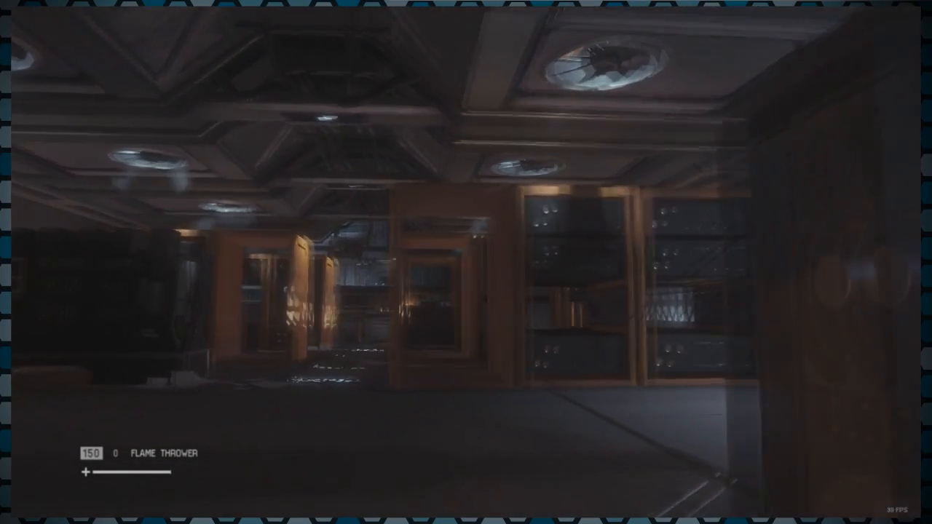
{"action": "mouse_move", "coordinate": [466, 262]}
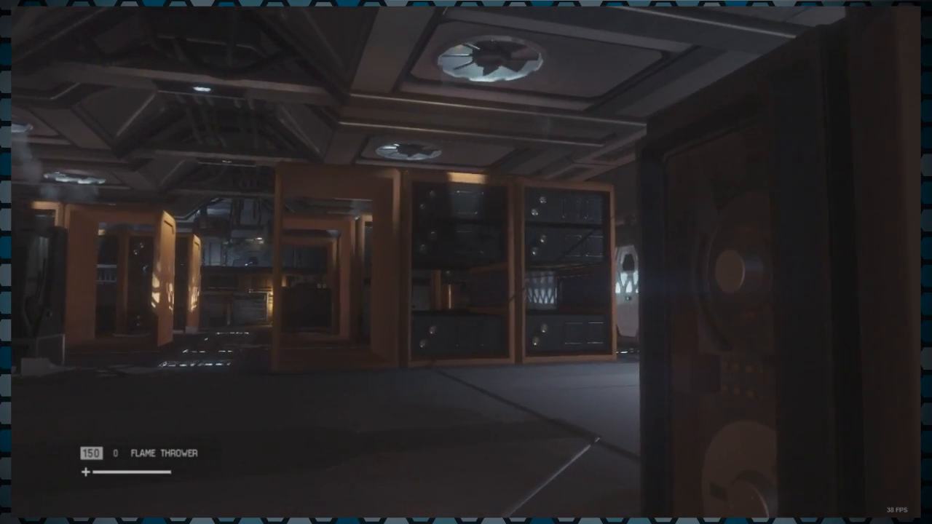
{"action": "mouse_move", "coordinate": [466, 262]}
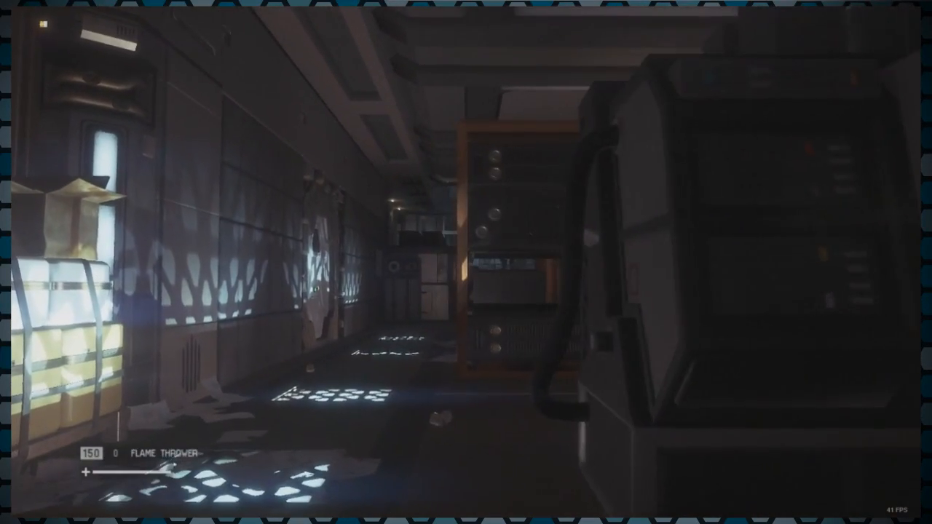
{"action": "mouse_move", "coordinate": [466, 262]}
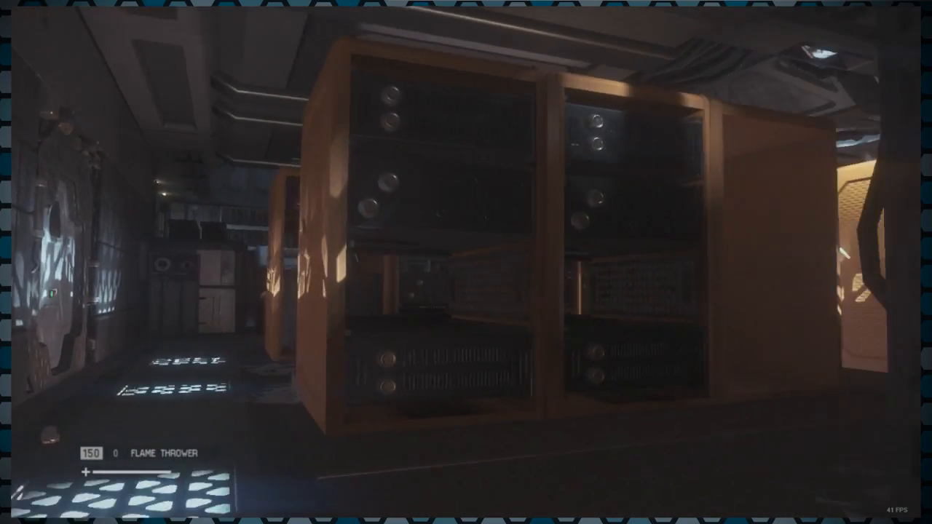
{"action": "mouse_move", "coordinate": [466, 262]}
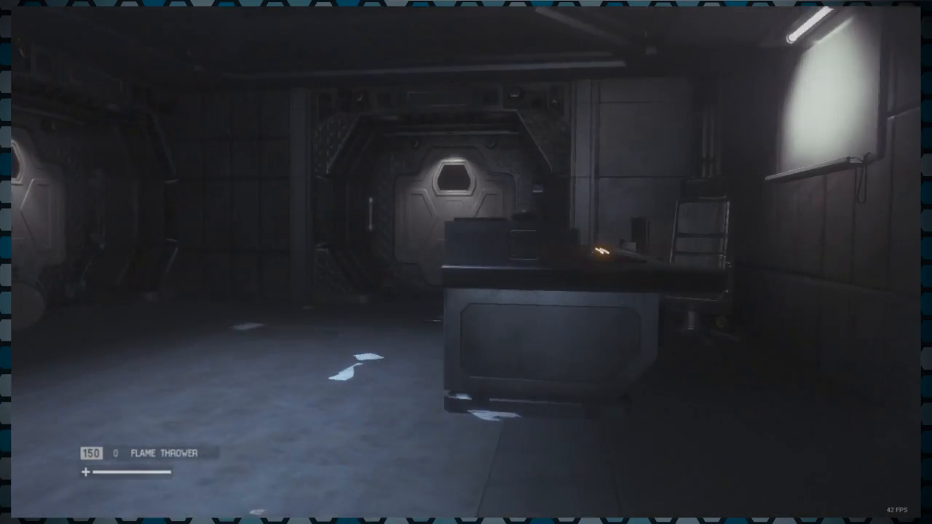
{"action": "mouse_move", "coordinate": [466, 262]}
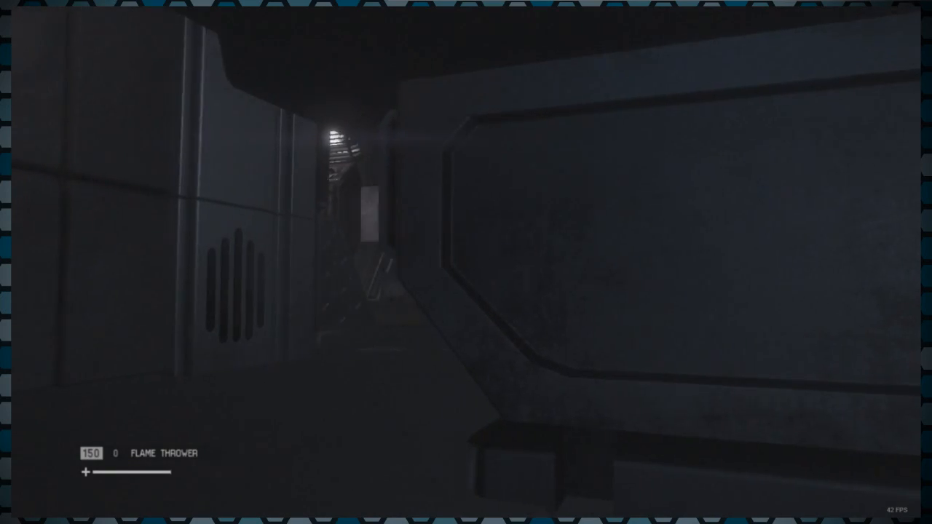
{"action": "mouse_move", "coordinate": [466, 263]}
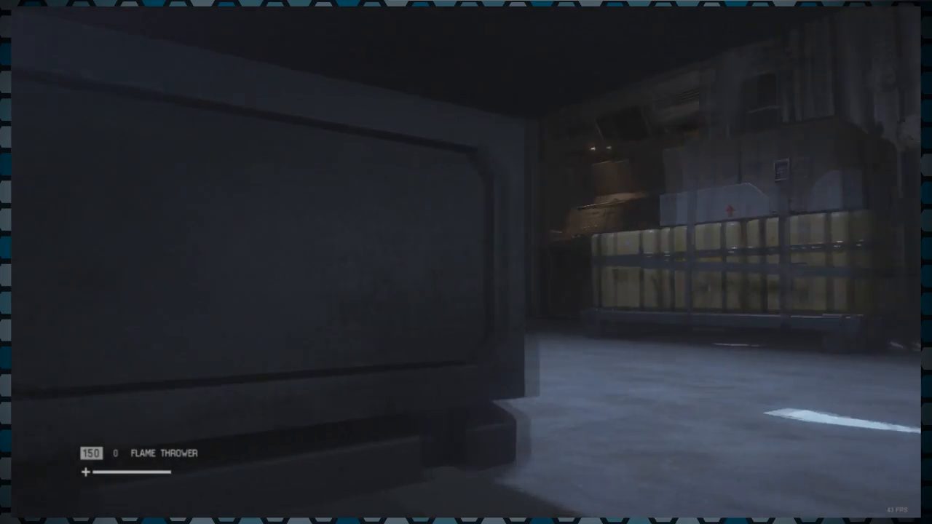
{"action": "mouse_move", "coordinate": [466, 262]}
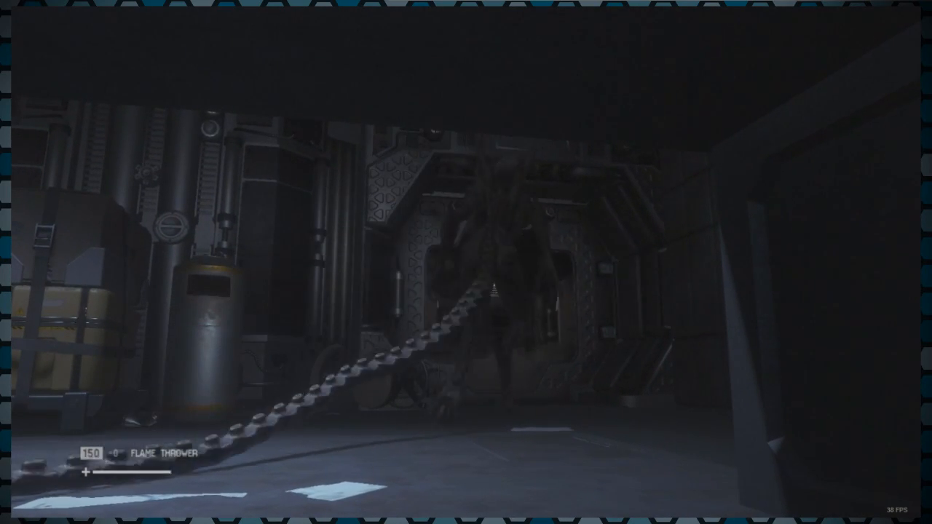
{"action": "mouse_move", "coordinate": [466, 262]}
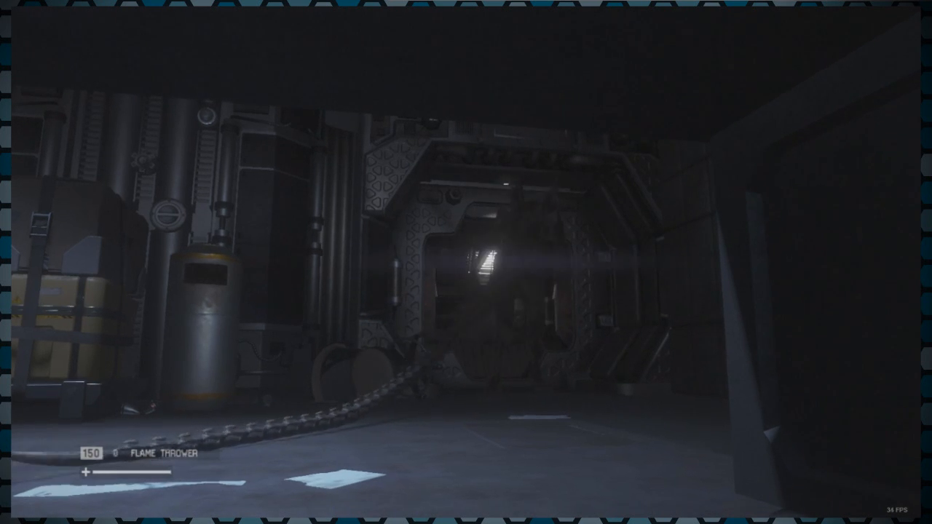
{"action": "mouse_move", "coordinate": [466, 262]}
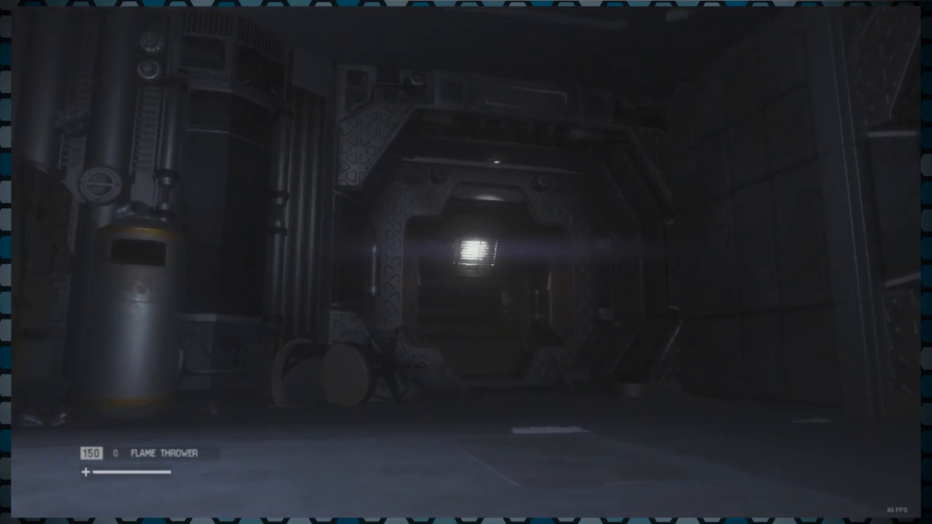
{"action": "mouse_move", "coordinate": [466, 262]}
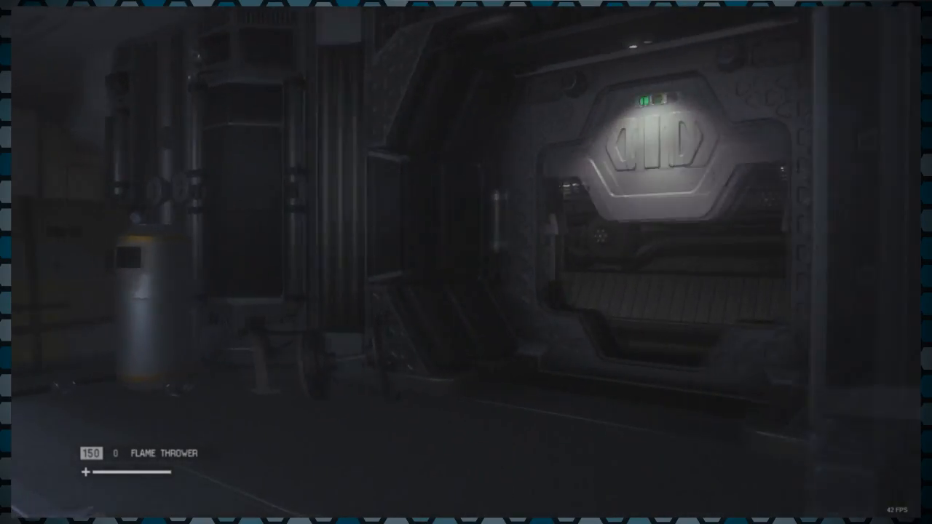
{"action": "mouse_move", "coordinate": [466, 262]}
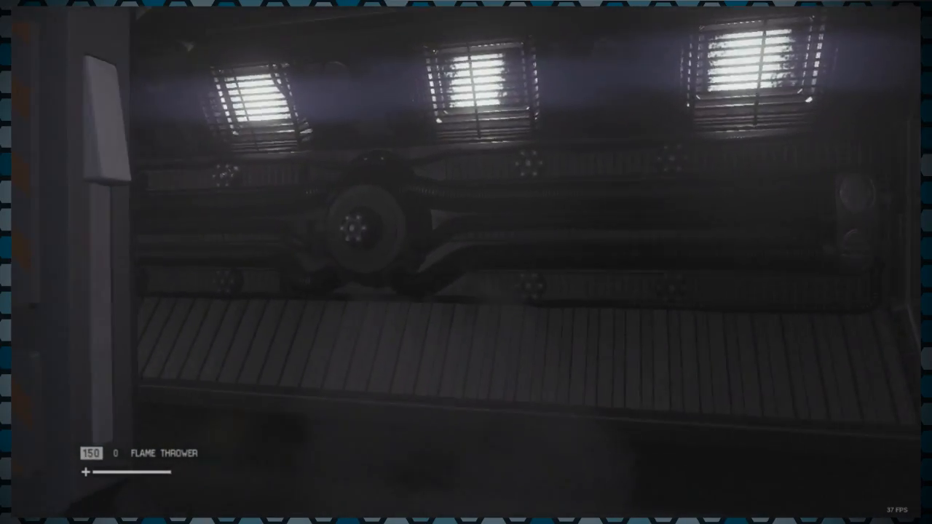
{"action": "mouse_move", "coordinate": [466, 262]}
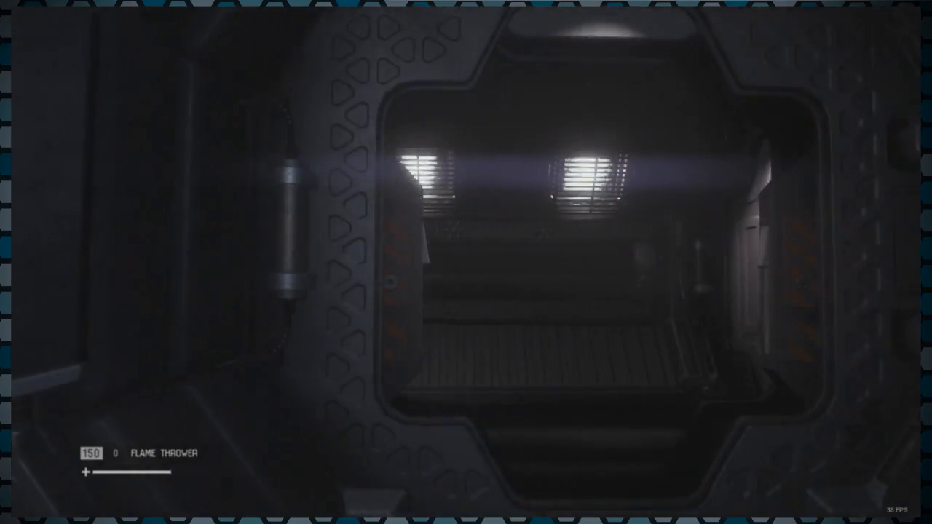
{"action": "mouse_move", "coordinate": [466, 262]}
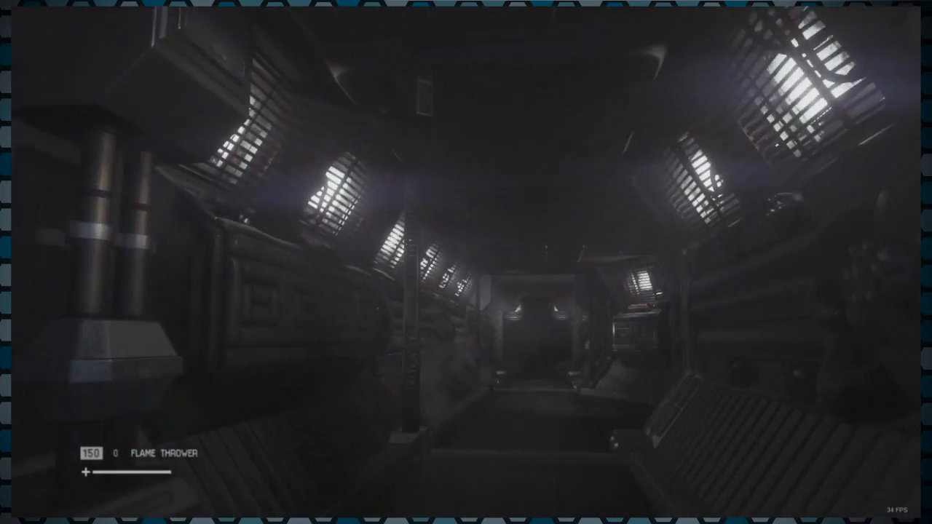
{"action": "mouse_move", "coordinate": [466, 262]}
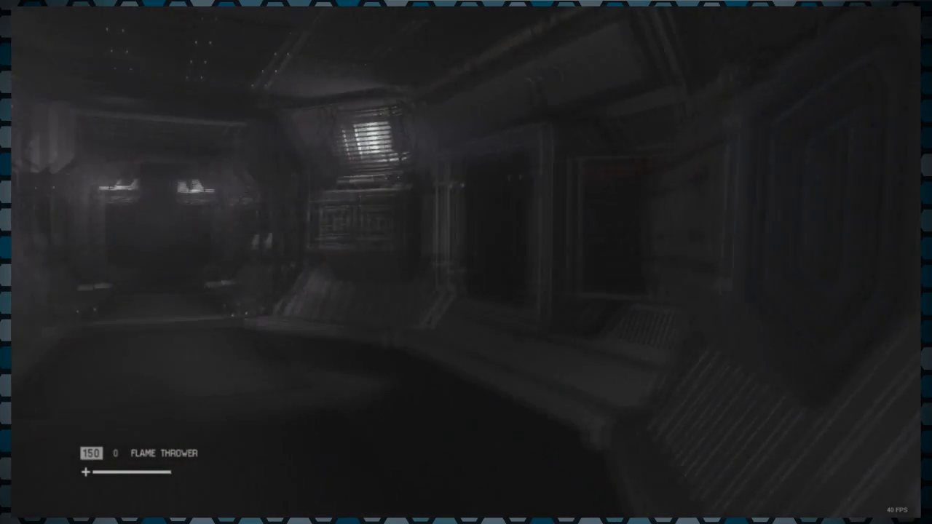
{"action": "mouse_move", "coordinate": [466, 262]}
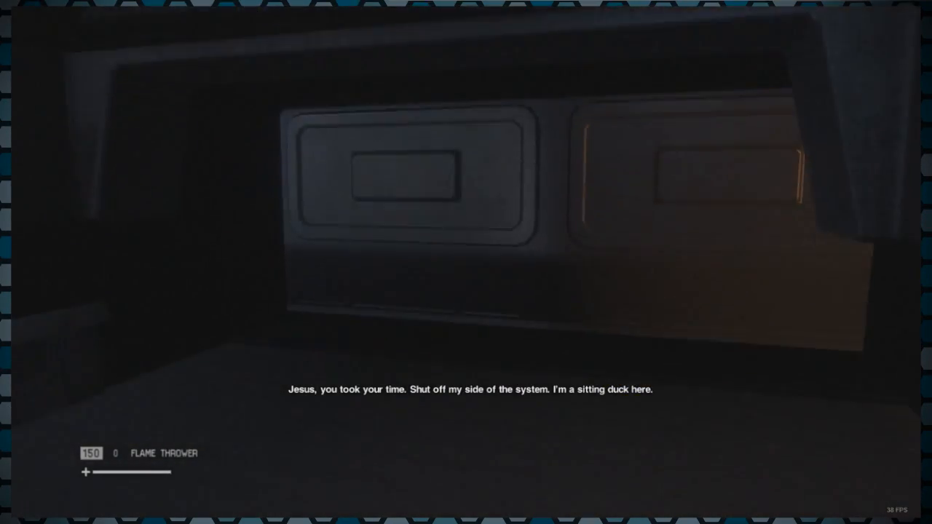
{"action": "mouse_move", "coordinate": [466, 263]}
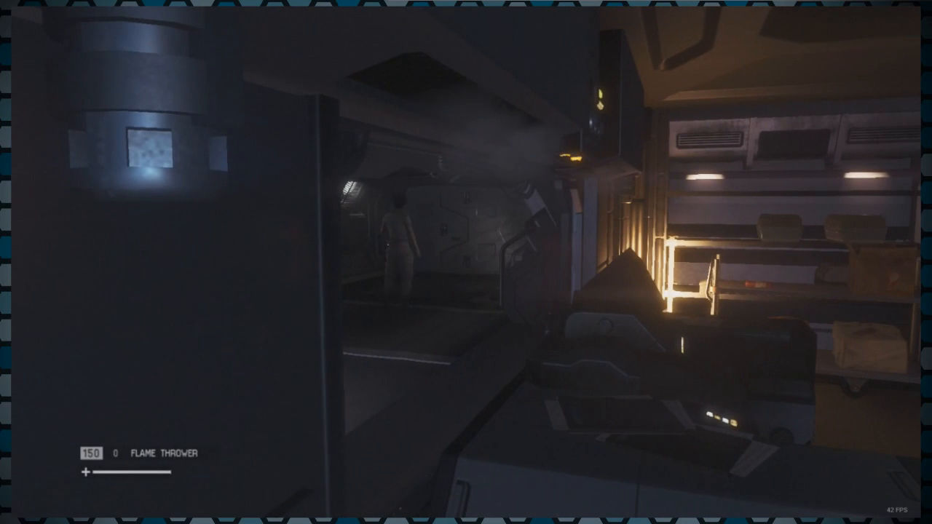
{"action": "mouse_move", "coordinate": [466, 262]}
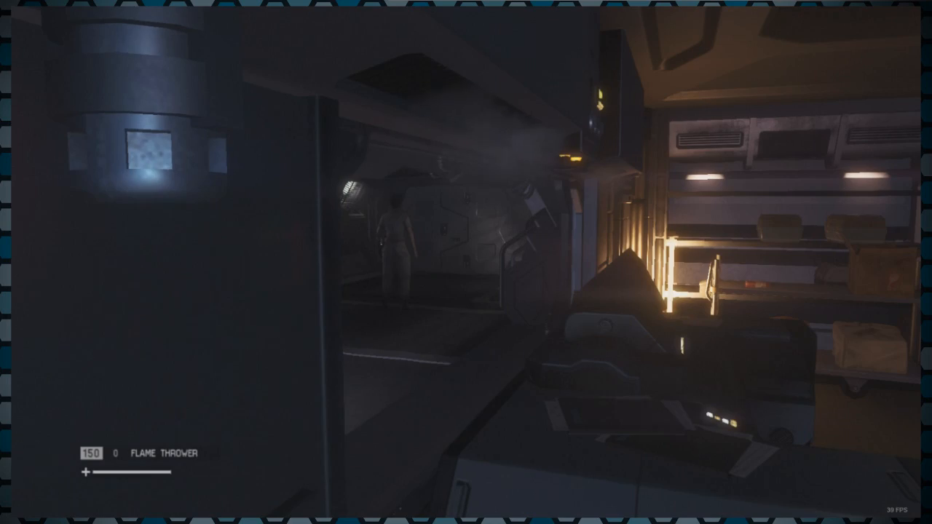
{"action": "mouse_move", "coordinate": [466, 262]}
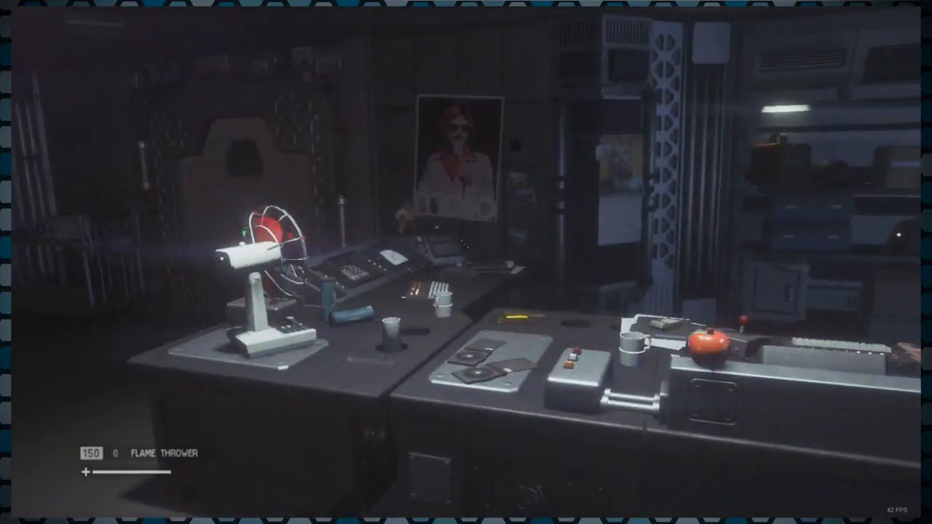
{"action": "mouse_move", "coordinate": [466, 263]}
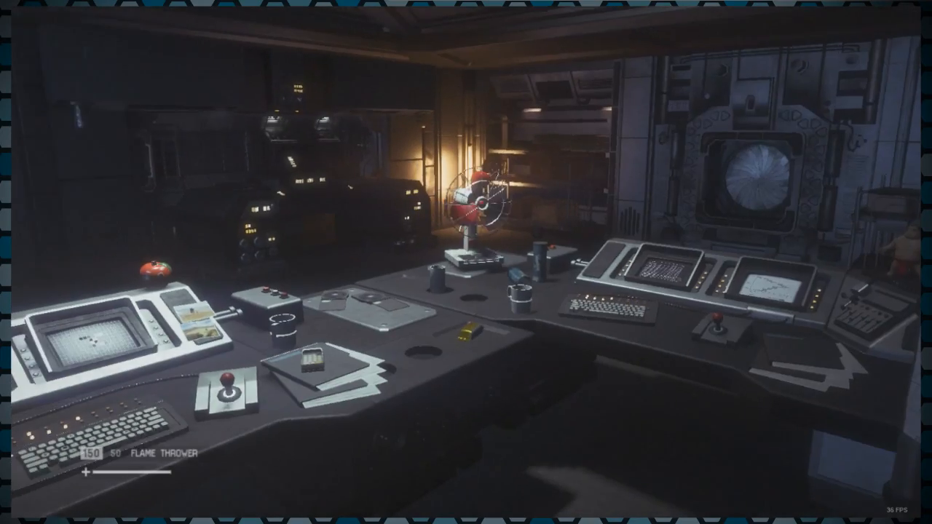
{"action": "mouse_move", "coordinate": [466, 262]}
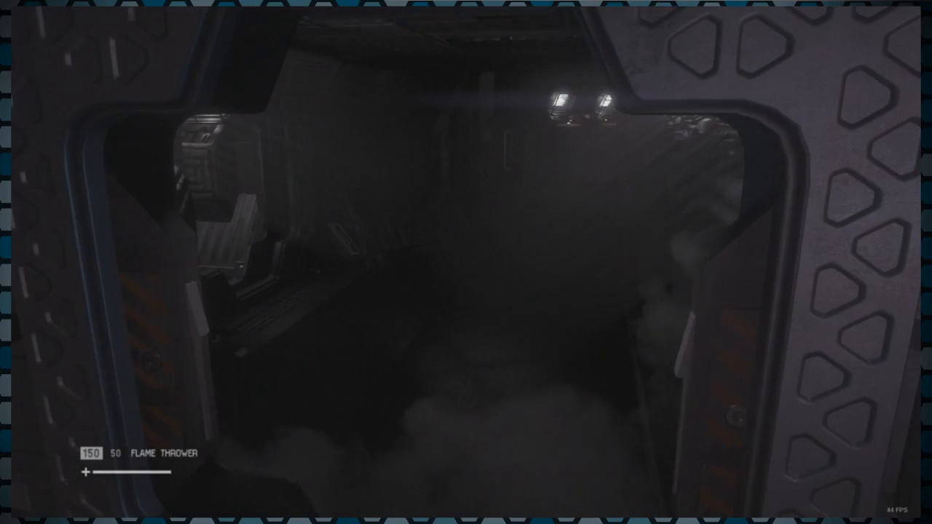
{"action": "mouse_move", "coordinate": [466, 262]}
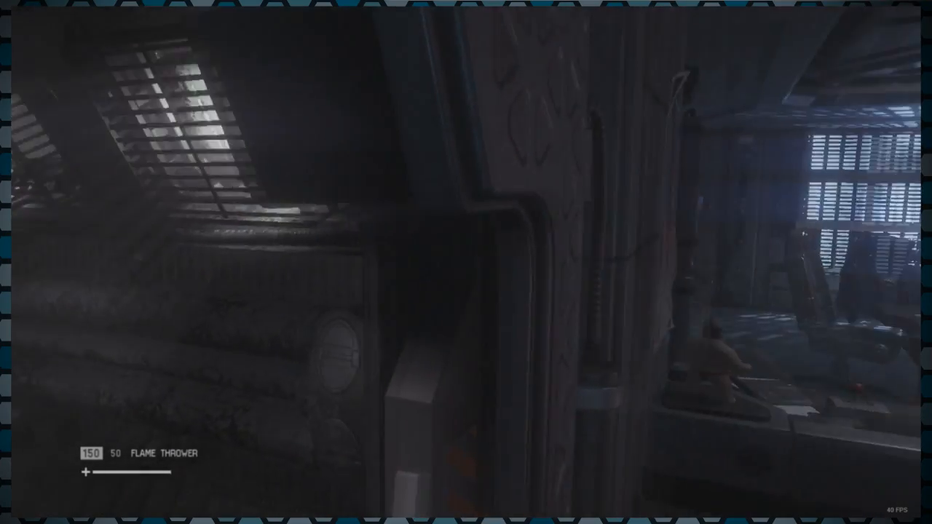
{"action": "mouse_move", "coordinate": [466, 263]}
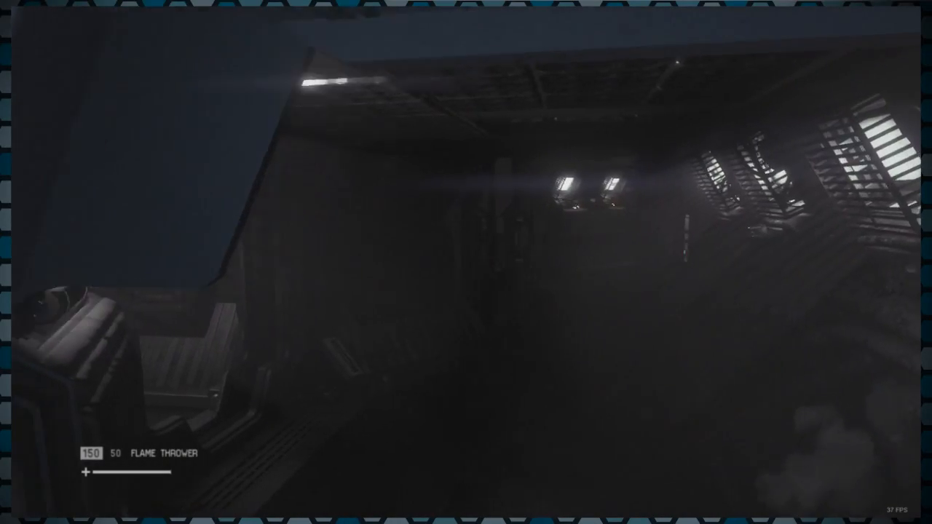
{"action": "mouse_move", "coordinate": [466, 262]}
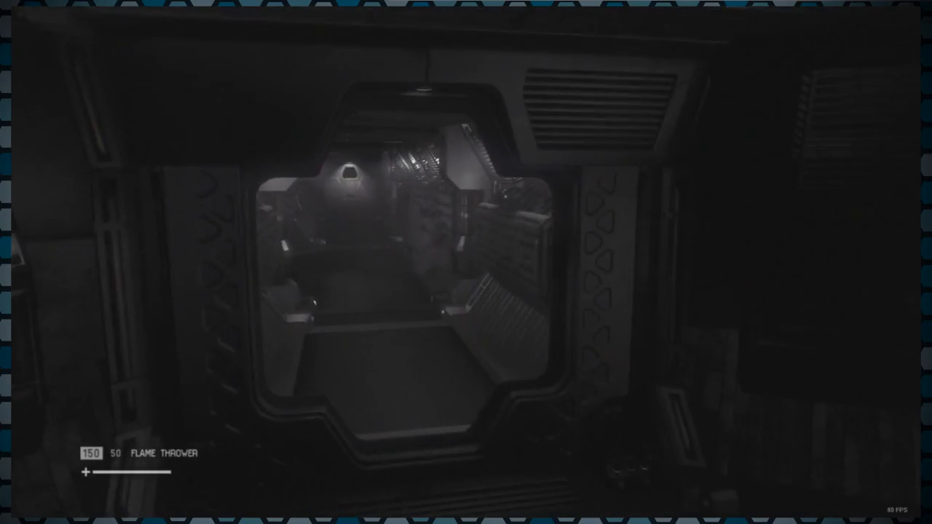
{"action": "mouse_move", "coordinate": [466, 262]}
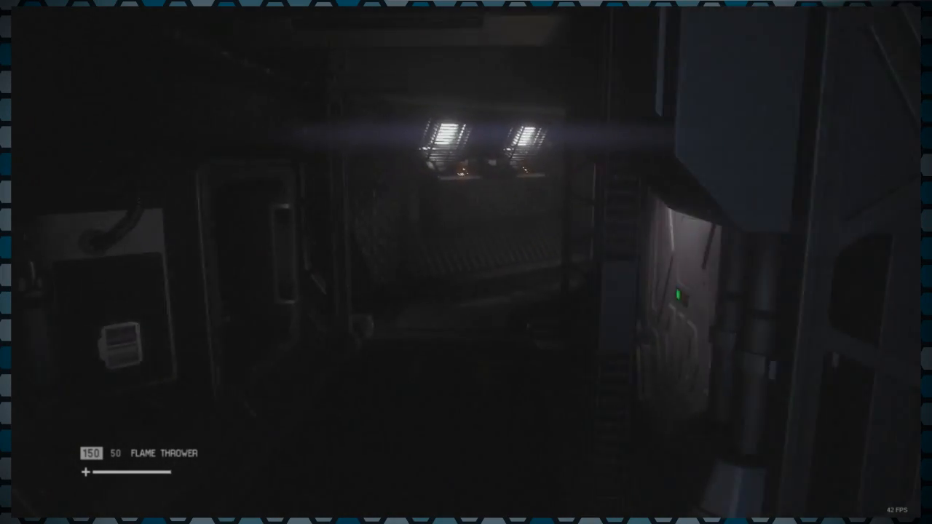
{"action": "mouse_move", "coordinate": [466, 262]}
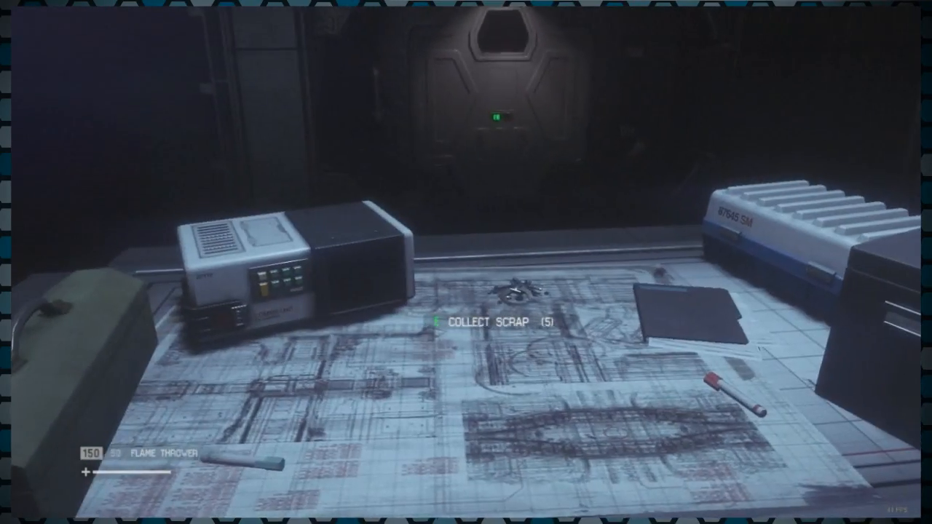
{"action": "mouse_move", "coordinate": [466, 262]}
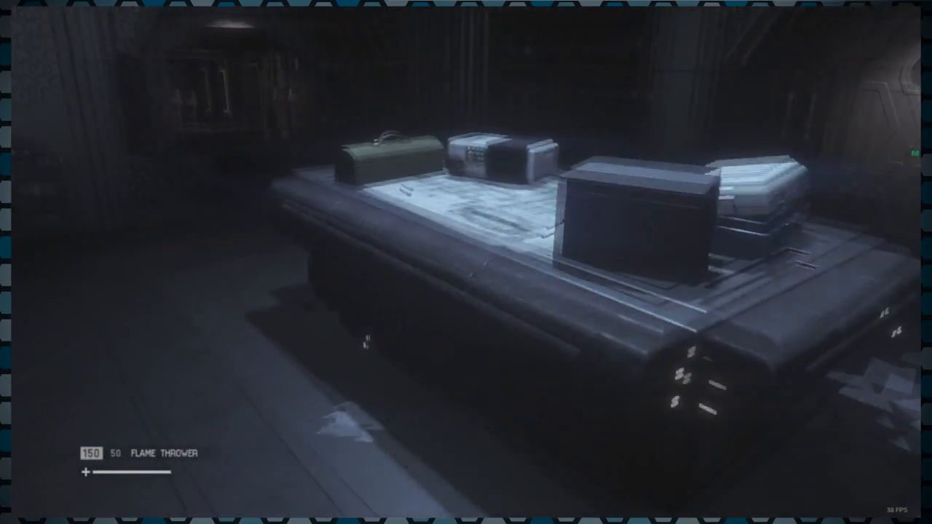
{"action": "mouse_move", "coordinate": [466, 262]}
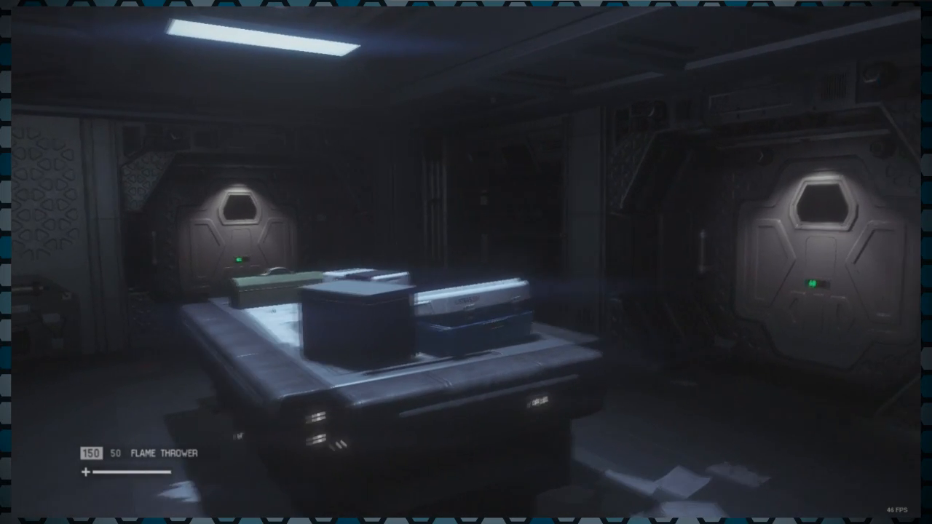
{"action": "mouse_move", "coordinate": [466, 262]}
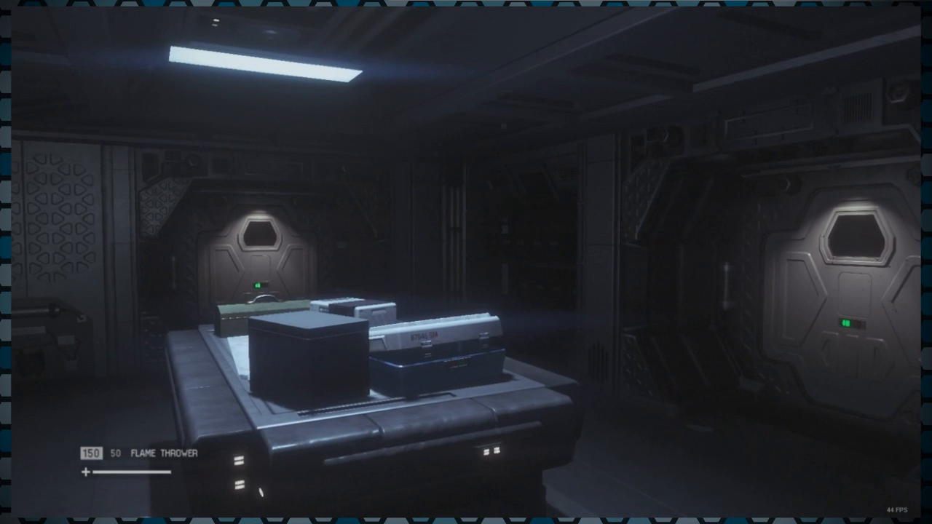
{"action": "mouse_move", "coordinate": [466, 262]}
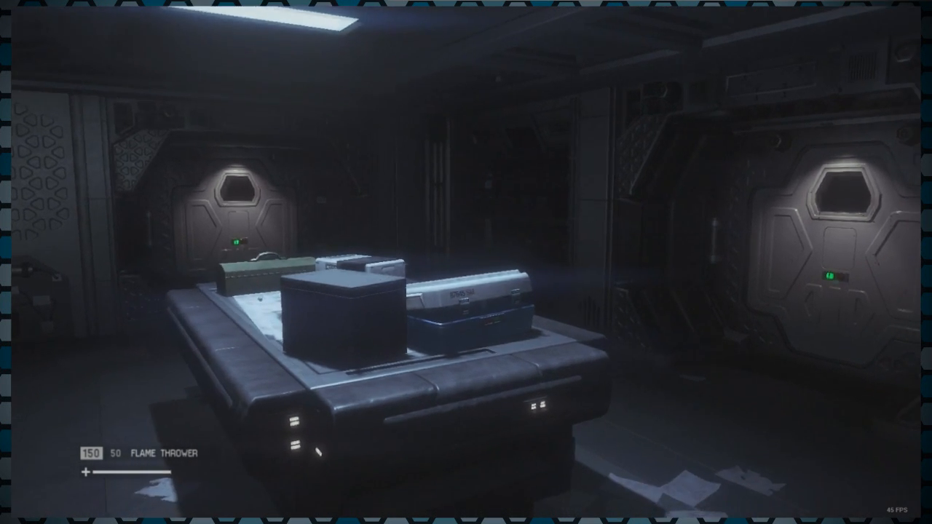
{"action": "mouse_move", "coordinate": [466, 262]}
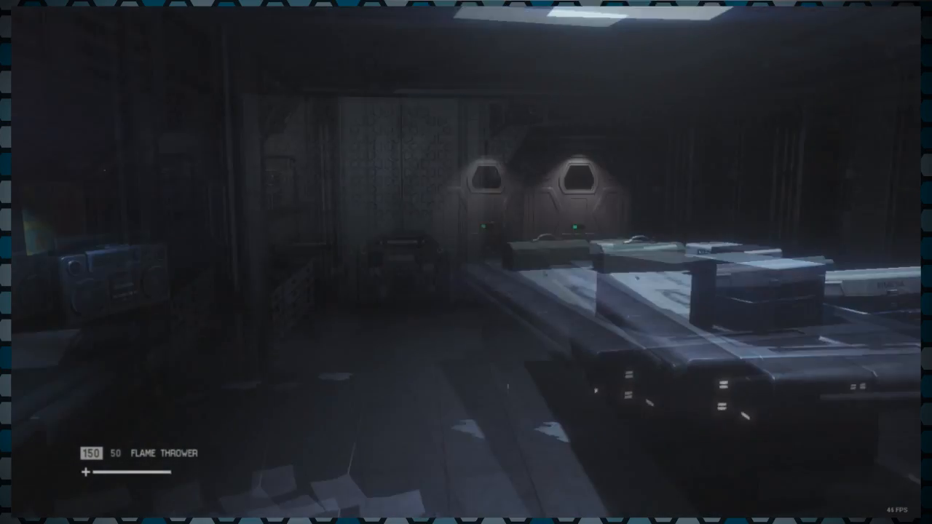
{"action": "mouse_move", "coordinate": [466, 263]}
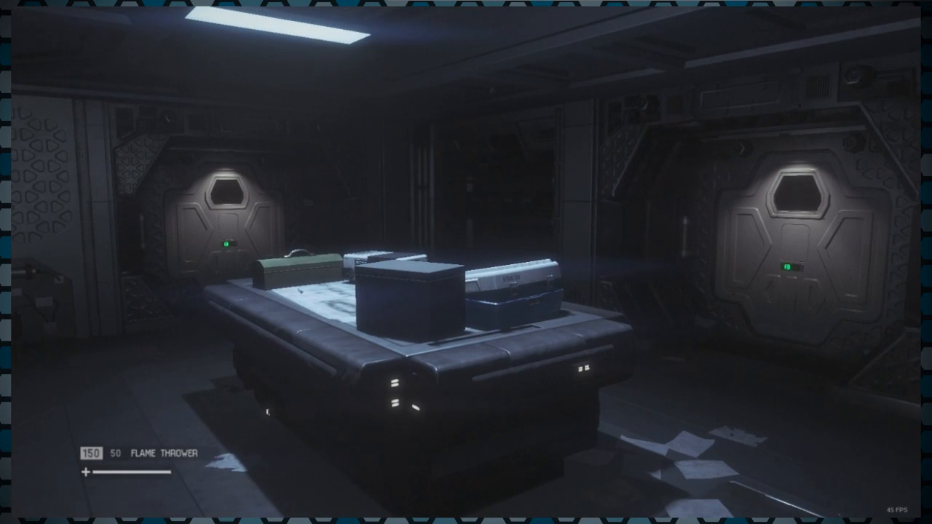
{"action": "mouse_move", "coordinate": [291, 262]}
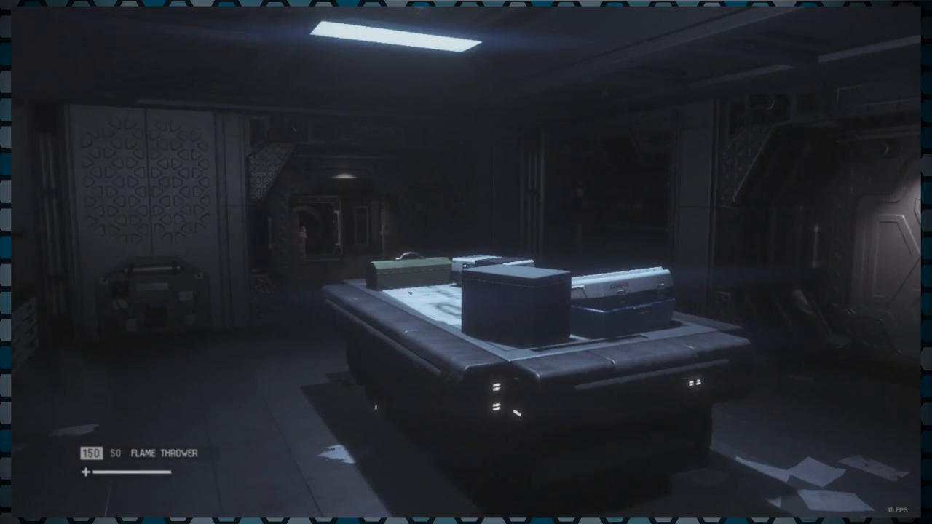
{"action": "mouse_move", "coordinate": [466, 262]}
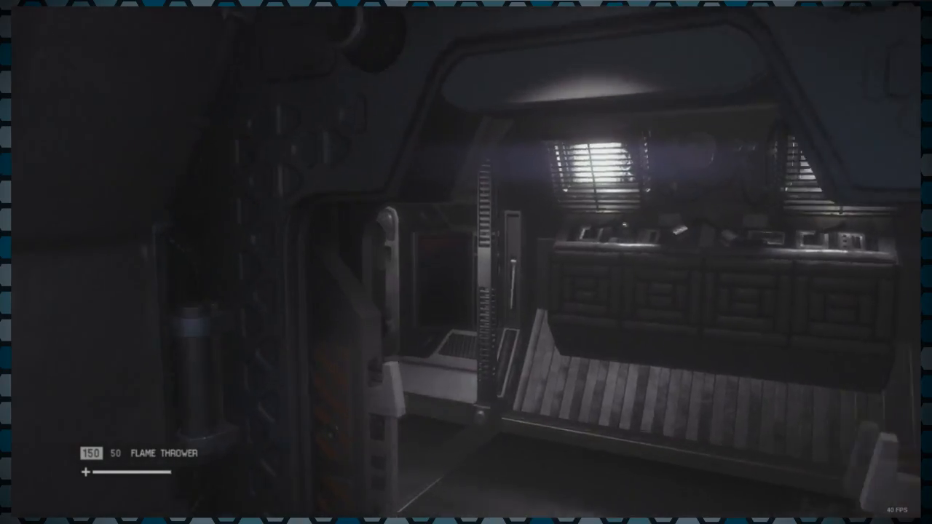
{"action": "mouse_move", "coordinate": [466, 262]}
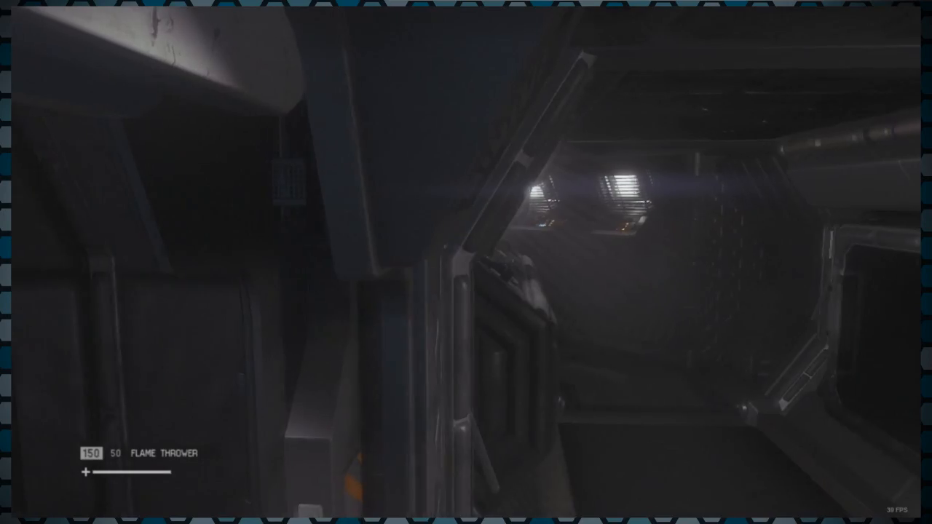
{"action": "mouse_move", "coordinate": [466, 263]}
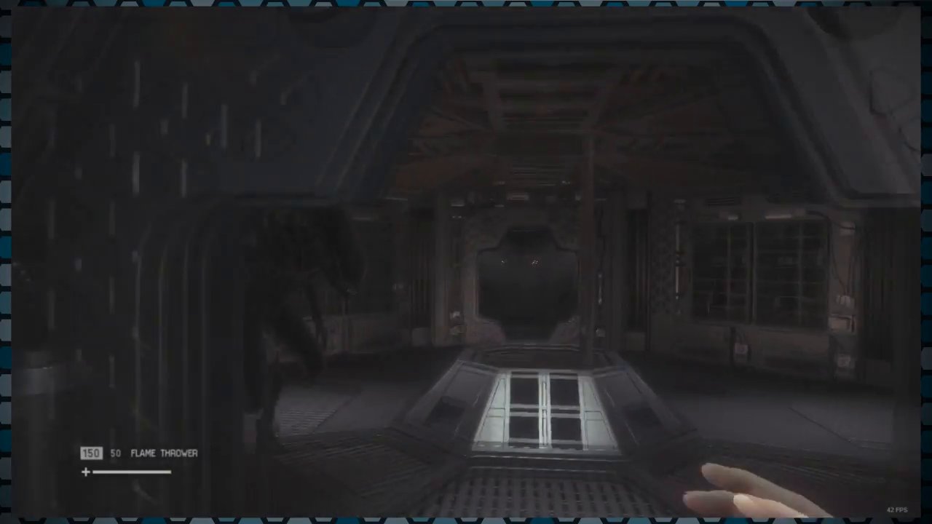
- Fire the flamethrower at the alien until it retreats, dropping fuel from 150 to 47
{"action": "left_click", "coordinate": [466, 263]}
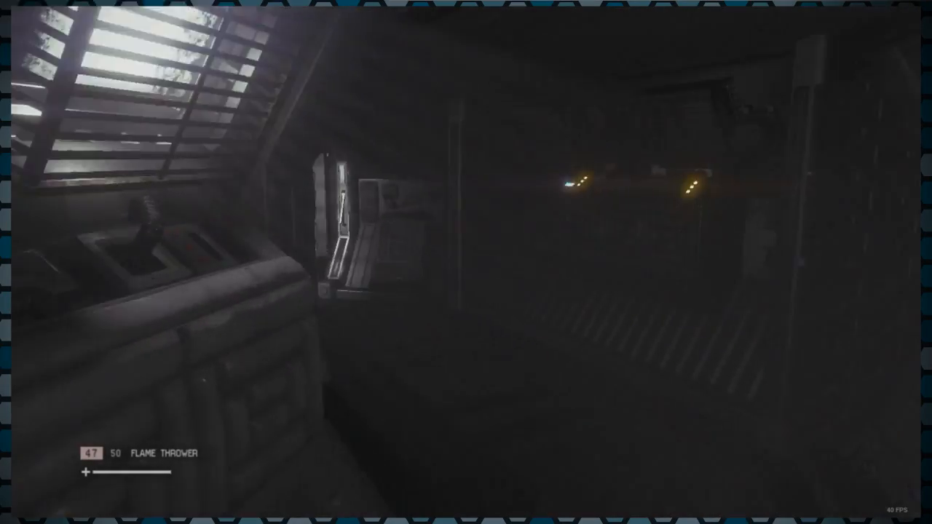
{"action": "mouse_move", "coordinate": [466, 262]}
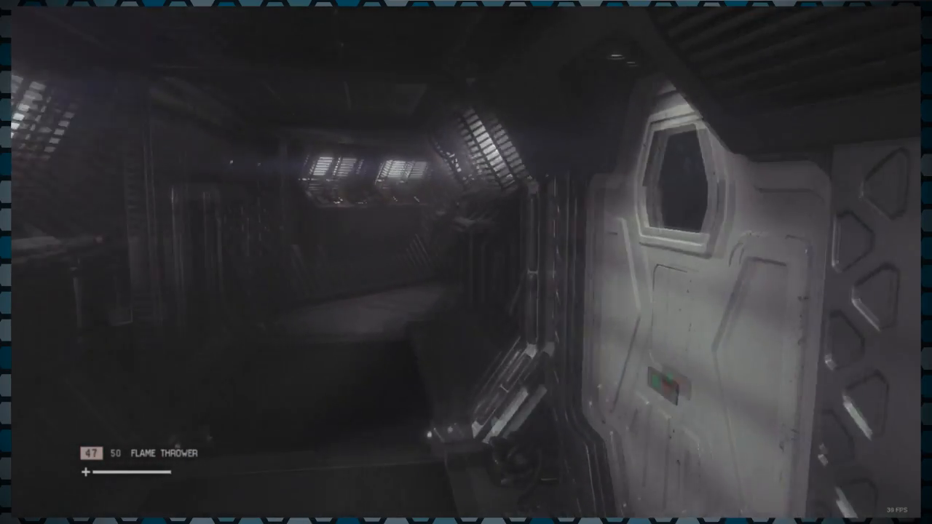
{"action": "mouse_move", "coordinate": [466, 262]}
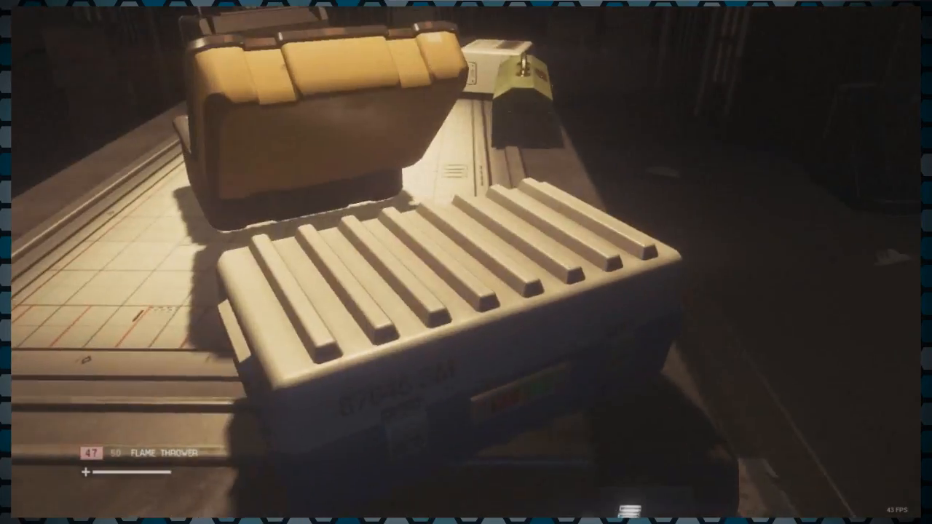
{"action": "mouse_move", "coordinate": [466, 262]}
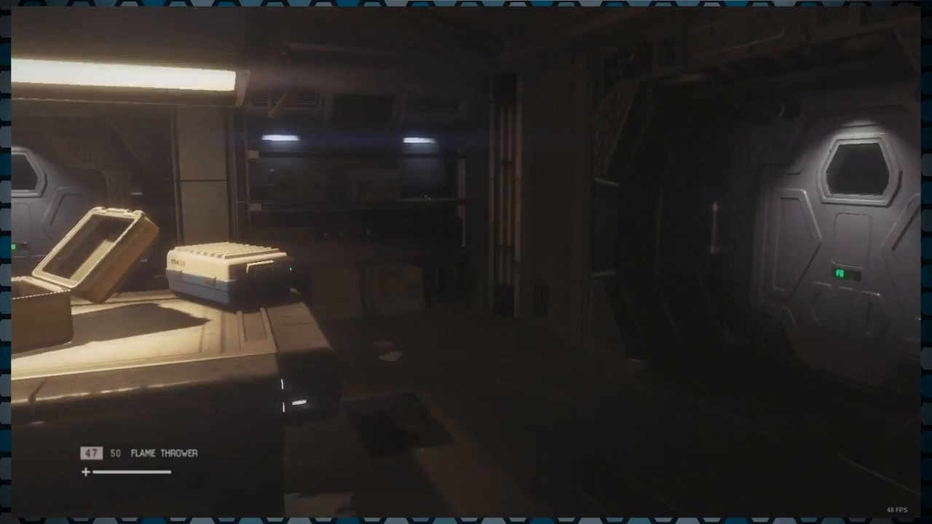
{"action": "mouse_move", "coordinate": [466, 262]}
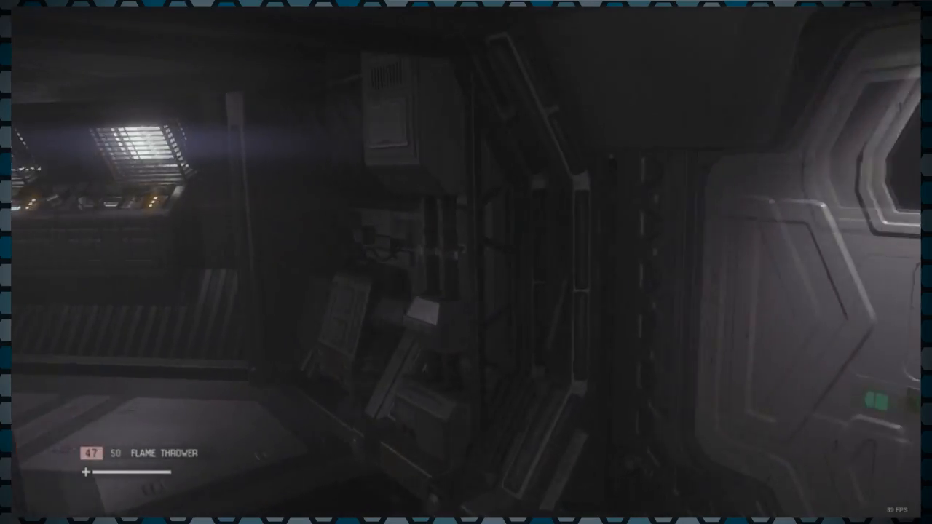
{"action": "mouse_move", "coordinate": [466, 262]}
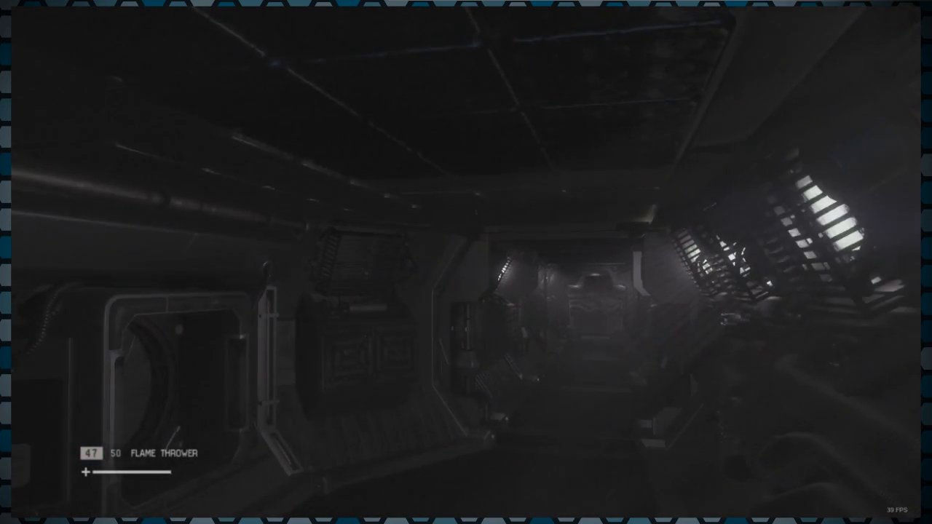
{"action": "mouse_move", "coordinate": [466, 262]}
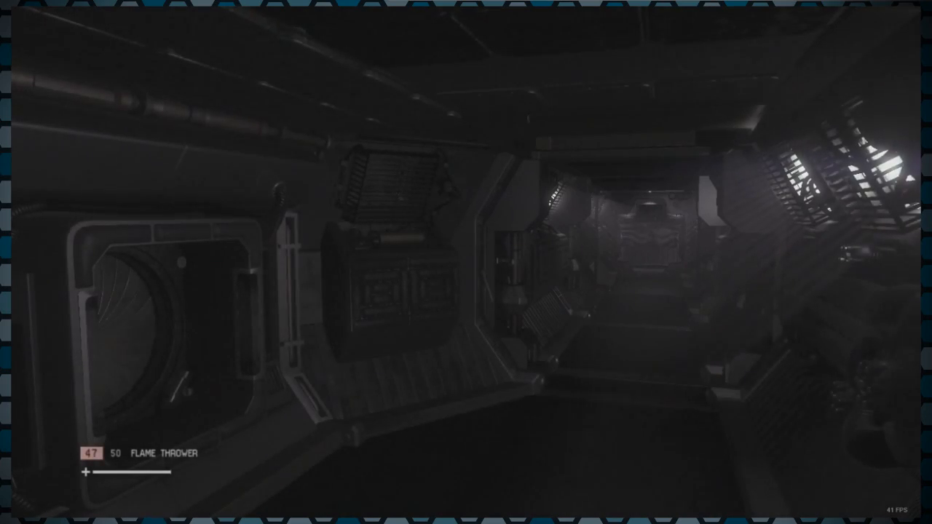
{"action": "mouse_move", "coordinate": [466, 262]}
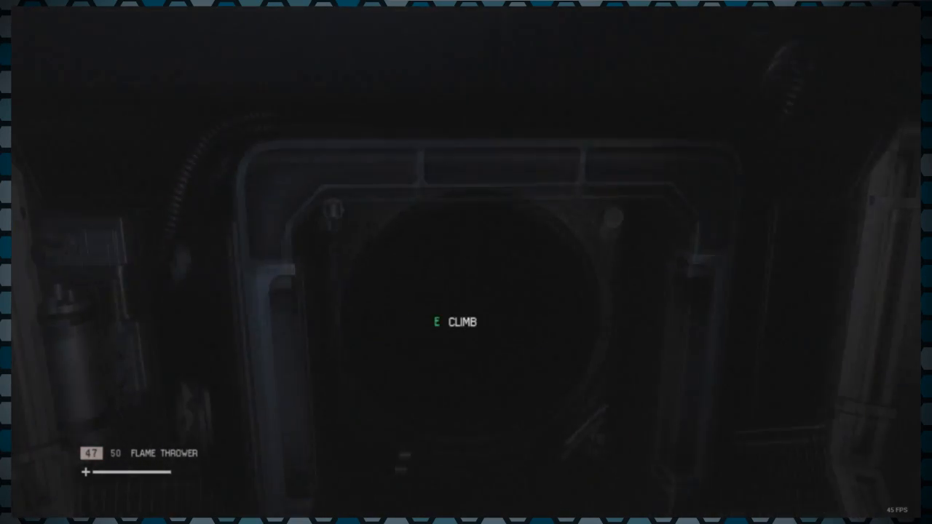
- Climb into the wall vent and crawl through toward the console room grille
{"action": "key", "text": "e"}
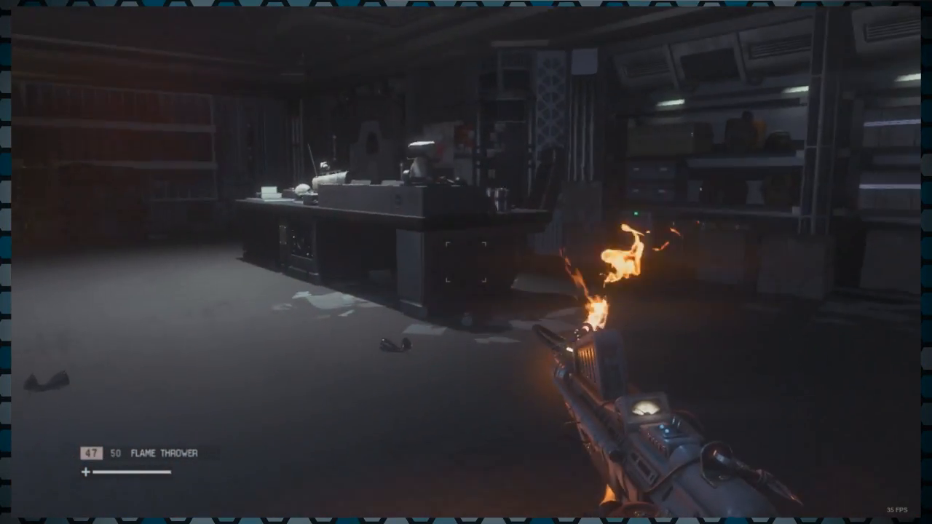
{"action": "mouse_move", "coordinate": [291, 262]}
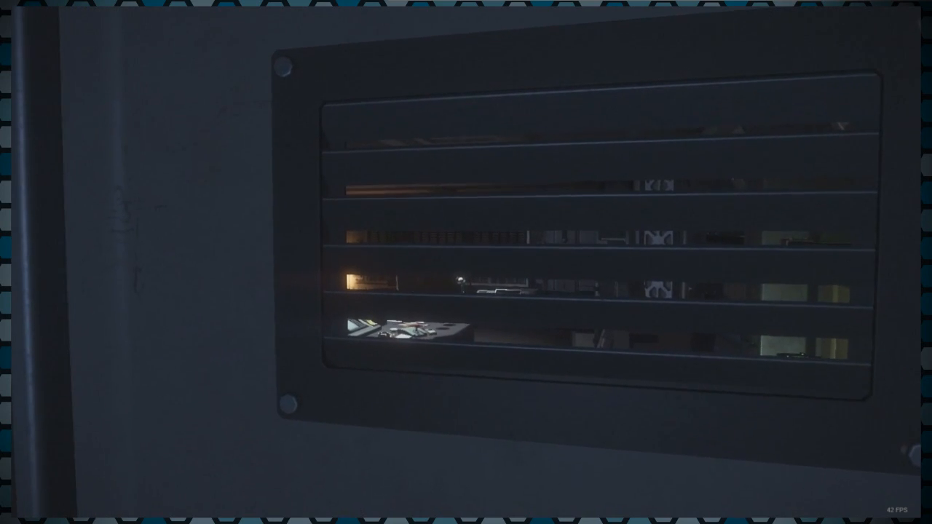
{"action": "mouse_move", "coordinate": [466, 262]}
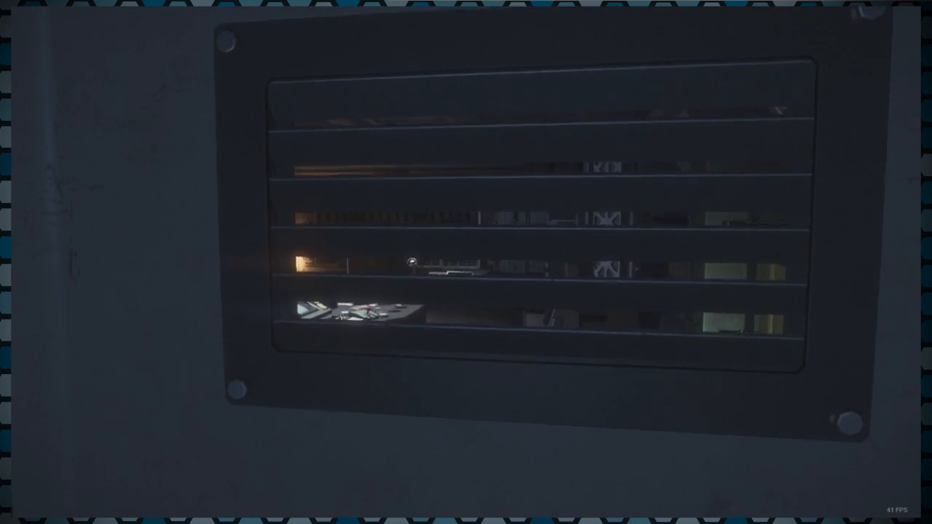
{"action": "mouse_move", "coordinate": [466, 262]}
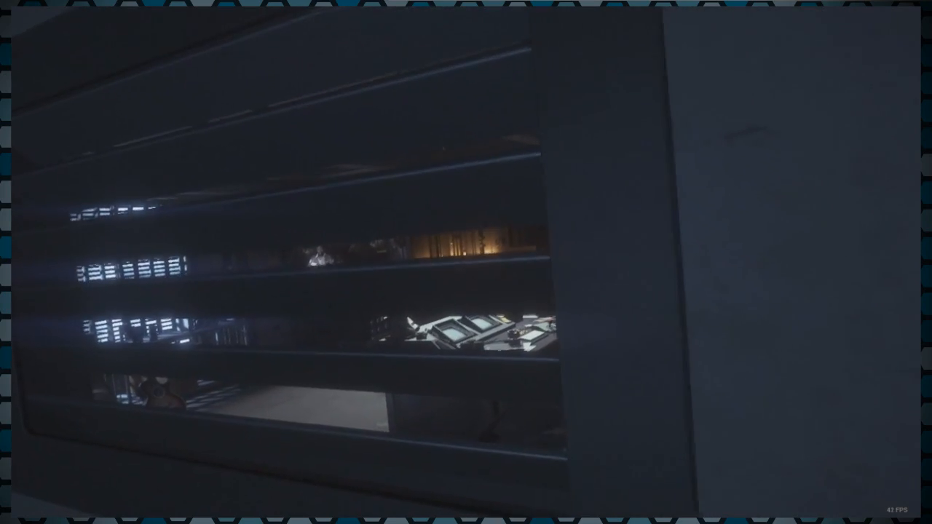
{"action": "mouse_move", "coordinate": [466, 262]}
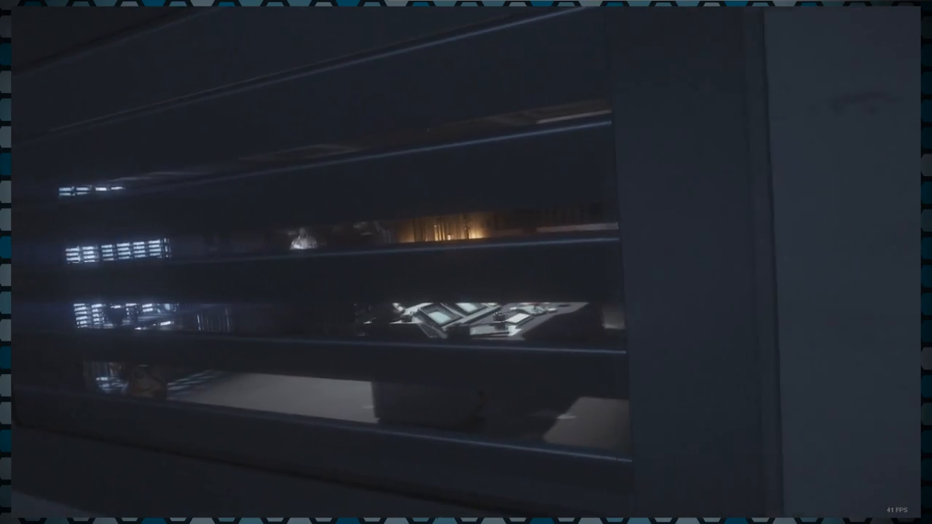
{"action": "mouse_move", "coordinate": [466, 262]}
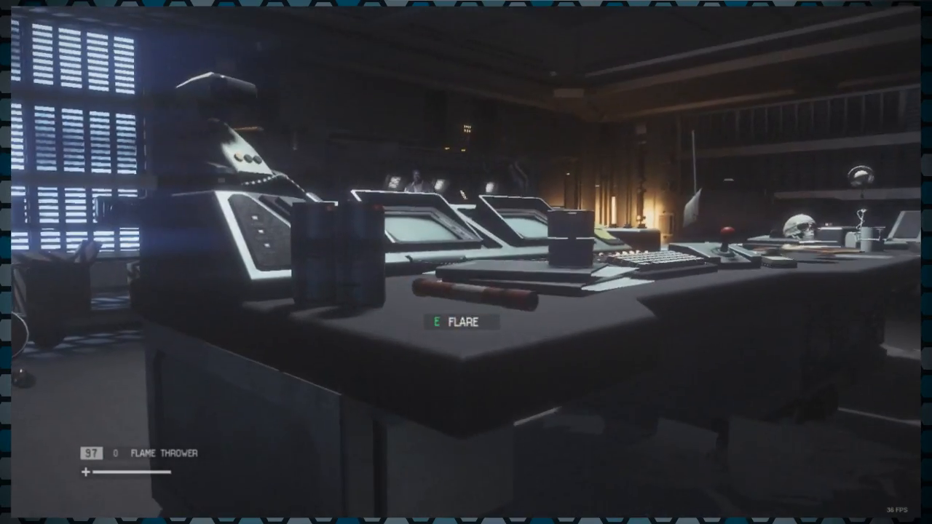
{"action": "mouse_move", "coordinate": [466, 262]}
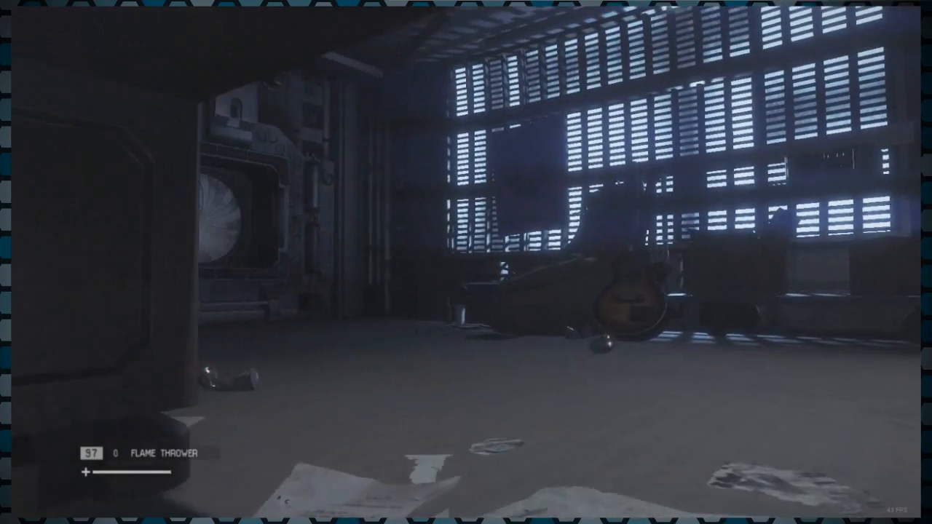
{"action": "mouse_move", "coordinate": [466, 262]}
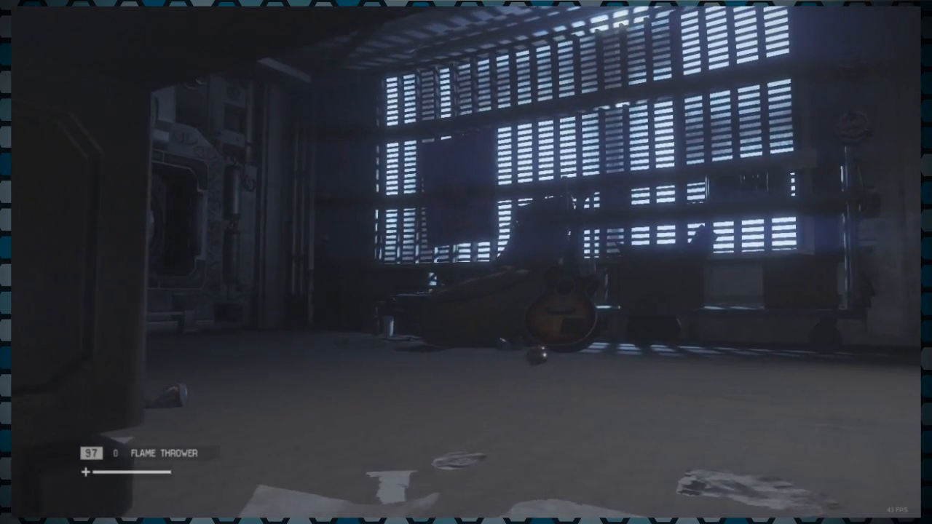
{"action": "mouse_move", "coordinate": [466, 262]}
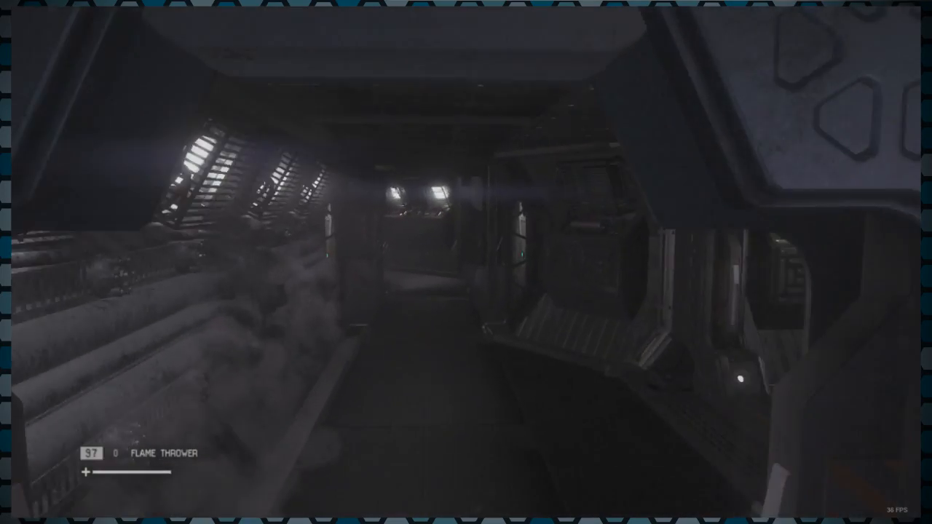
{"action": "mouse_move", "coordinate": [466, 262]}
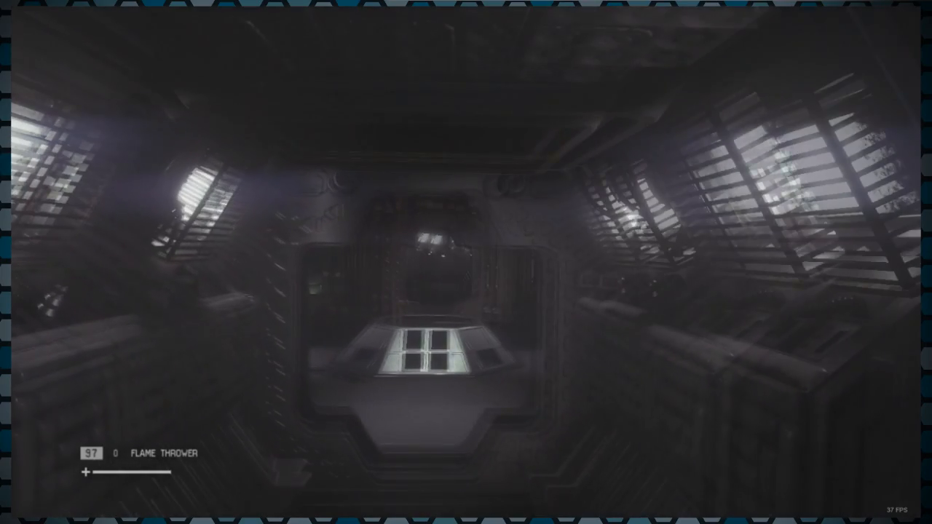
{"action": "mouse_move", "coordinate": [466, 263]}
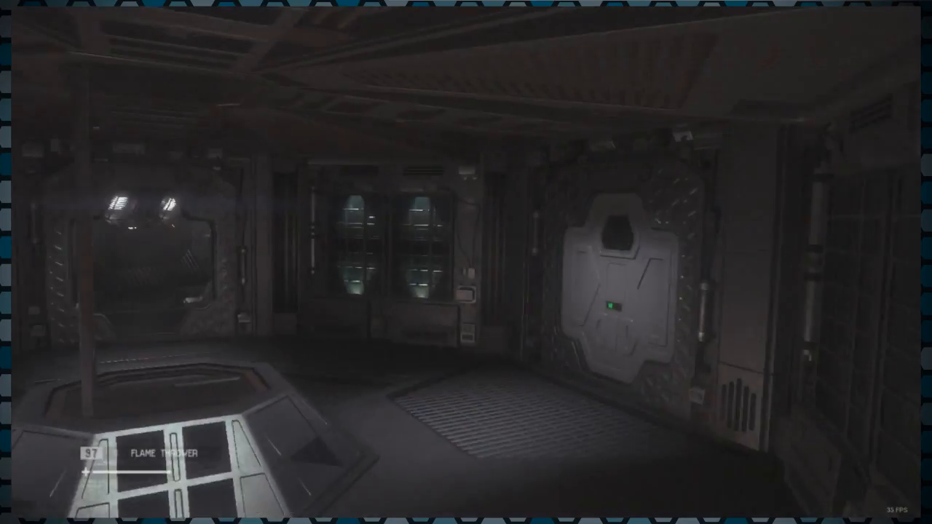
{"action": "mouse_move", "coordinate": [466, 262]}
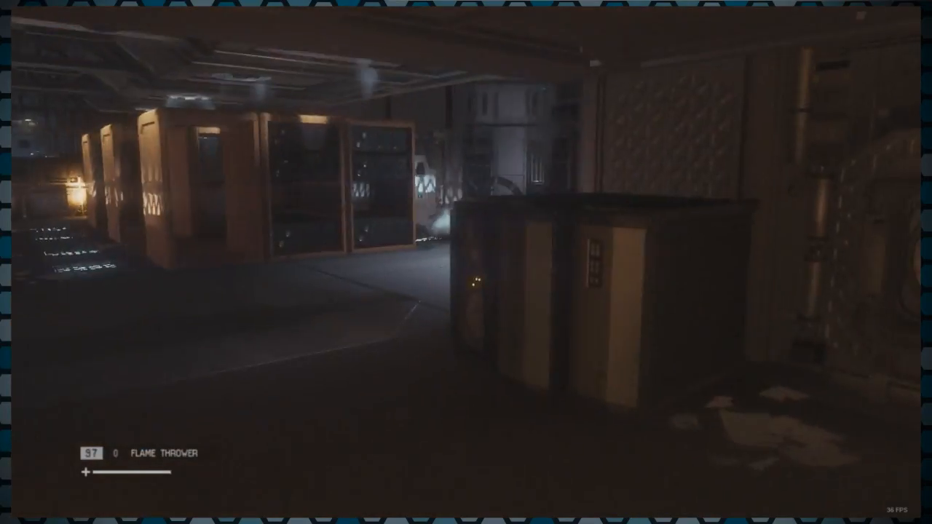
{"action": "mouse_move", "coordinate": [466, 262]}
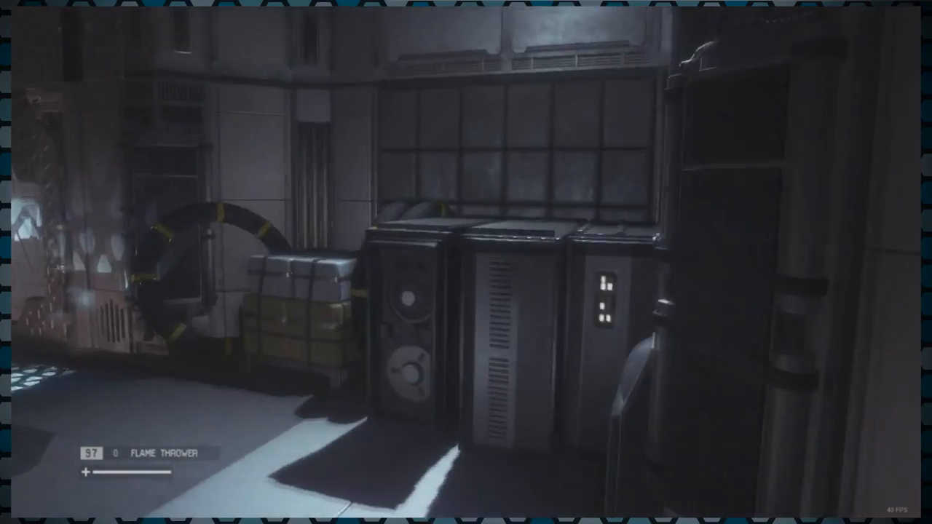
{"action": "mouse_move", "coordinate": [466, 262]}
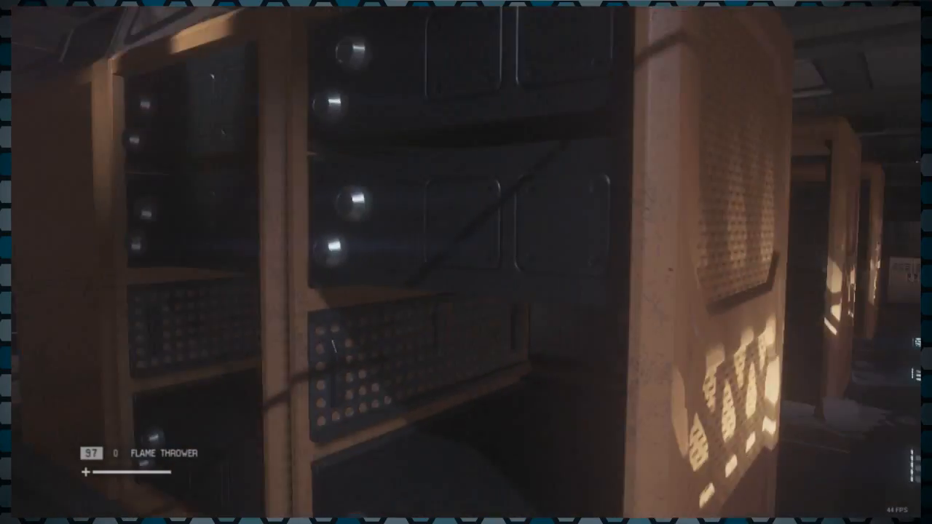
{"action": "mouse_move", "coordinate": [466, 262]}
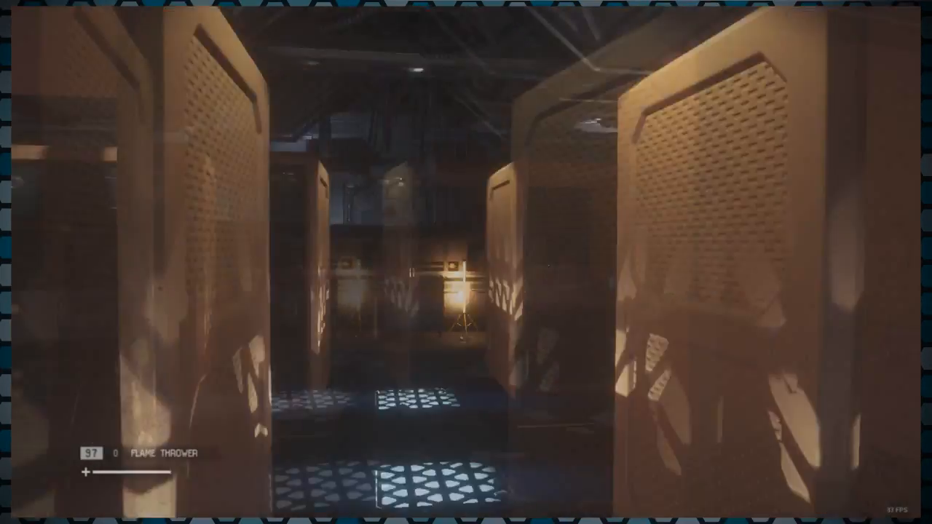
{"action": "mouse_move", "coordinate": [466, 262]}
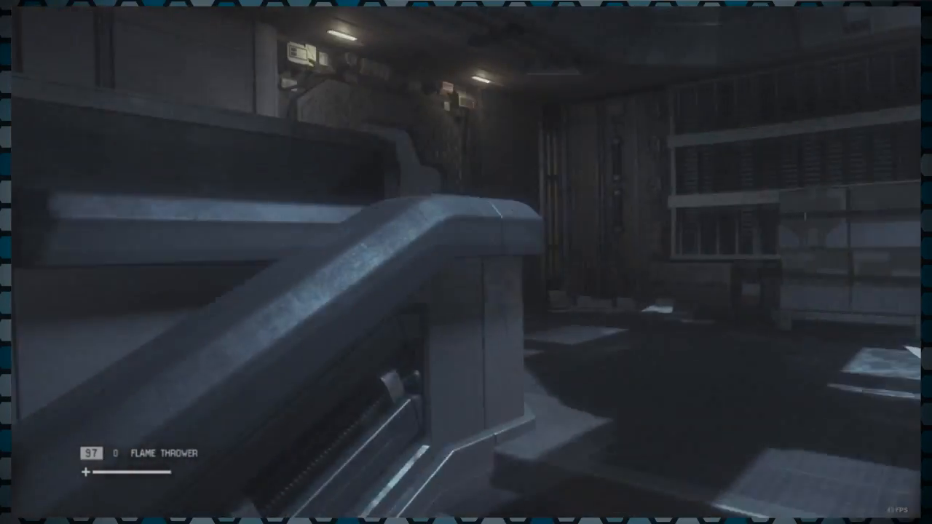
{"action": "mouse_move", "coordinate": [466, 262]}
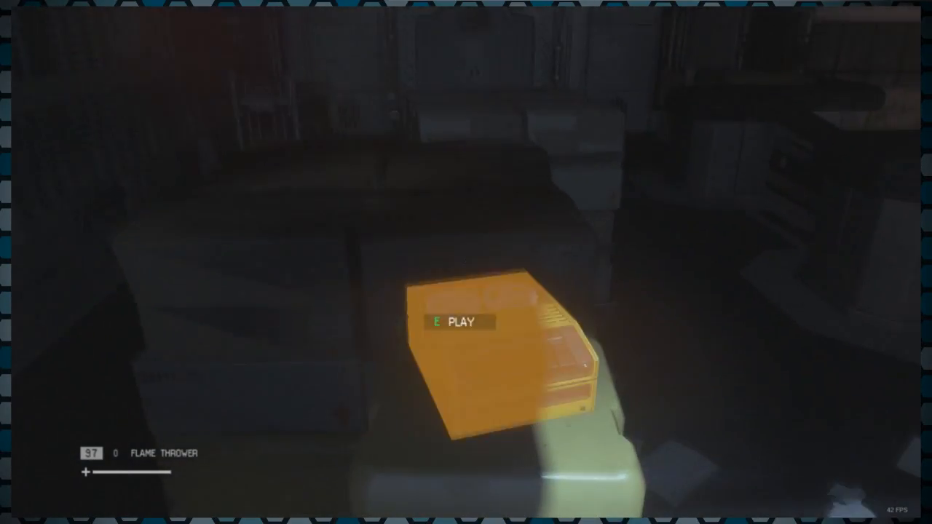
- Play Brett's audio log describing acid blood burning through three decks
{"action": "key", "text": "e"}
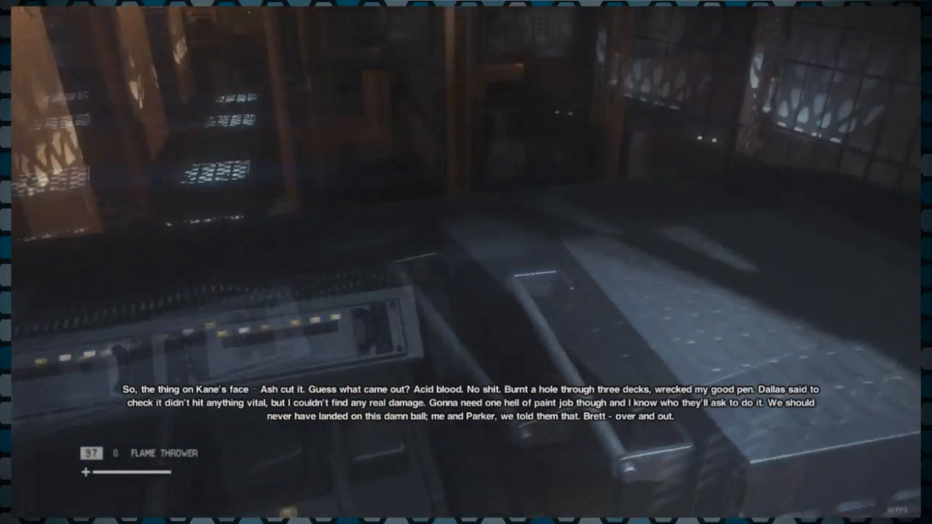
{"action": "mouse_move", "coordinate": [466, 262]}
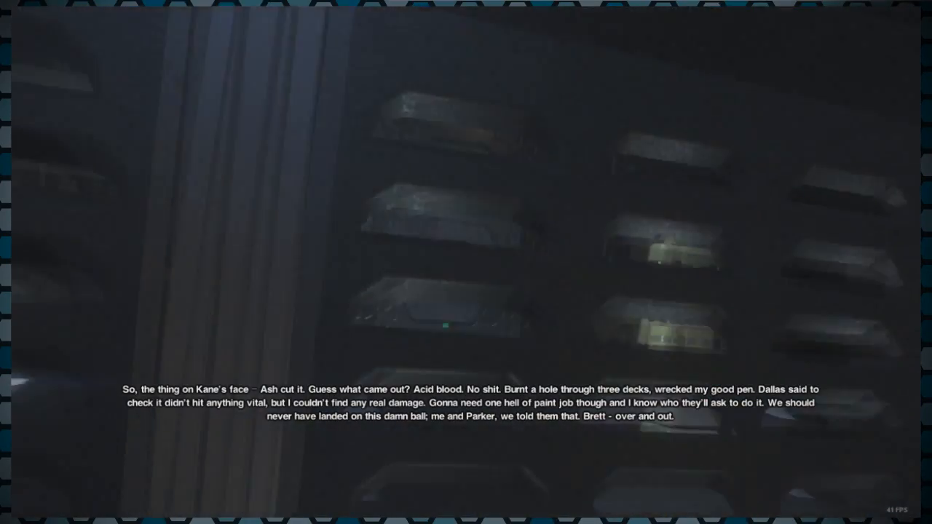
{"action": "mouse_move", "coordinate": [466, 262]}
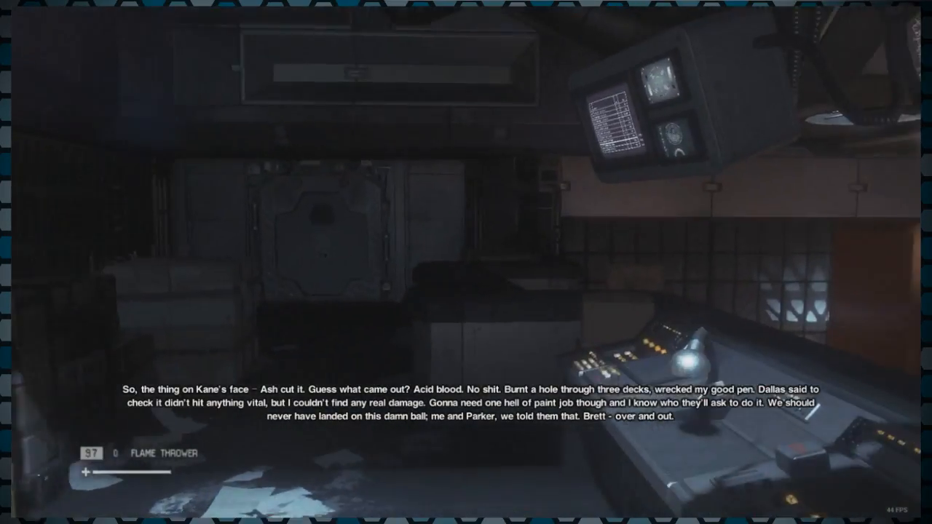
{"action": "mouse_move", "coordinate": [466, 262]}
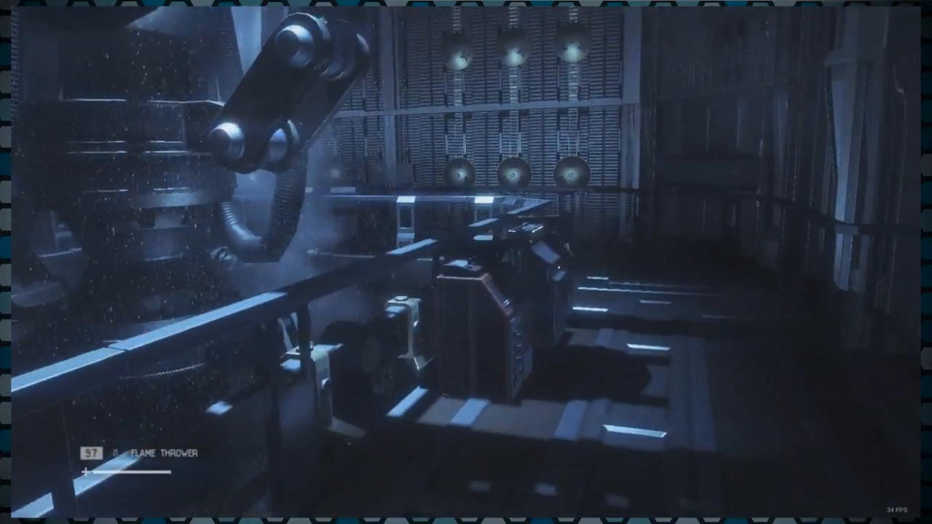
{"action": "mouse_move", "coordinate": [466, 262]}
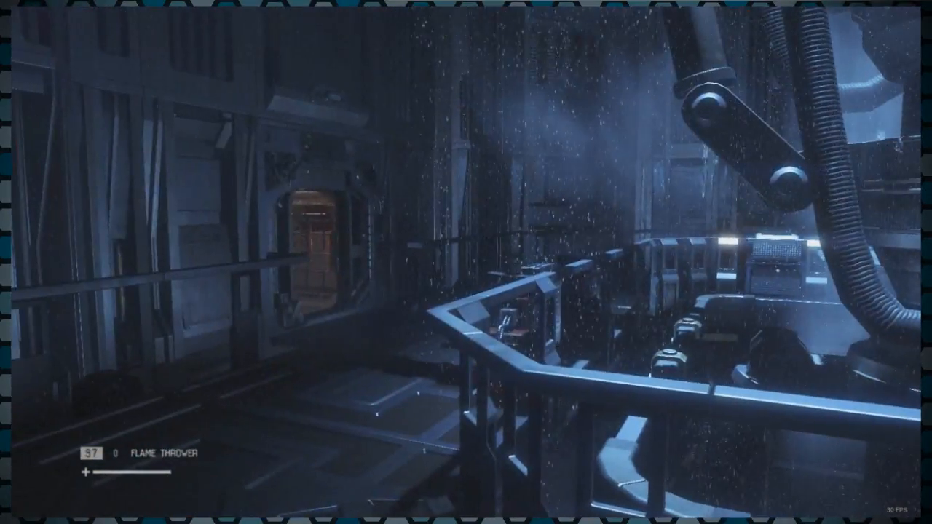
{"action": "mouse_move", "coordinate": [466, 262]}
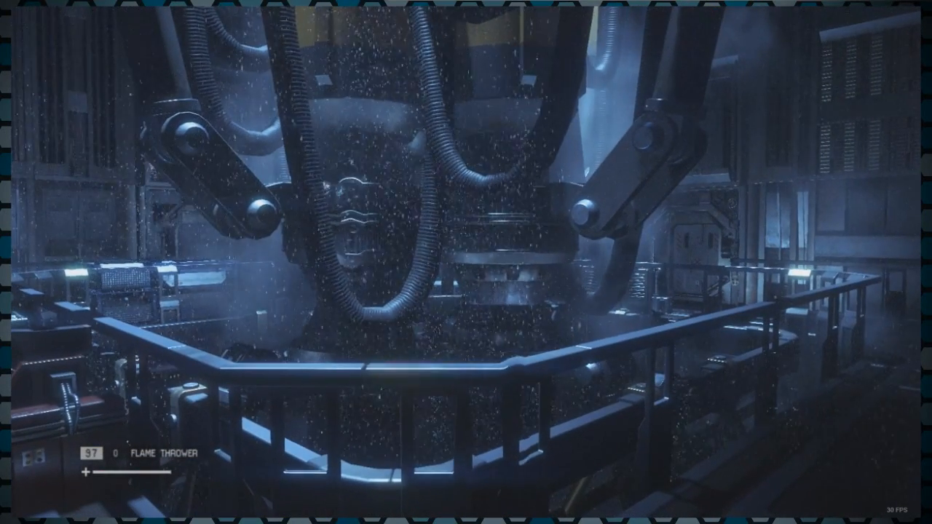
{"action": "mouse_move", "coordinate": [466, 262]}
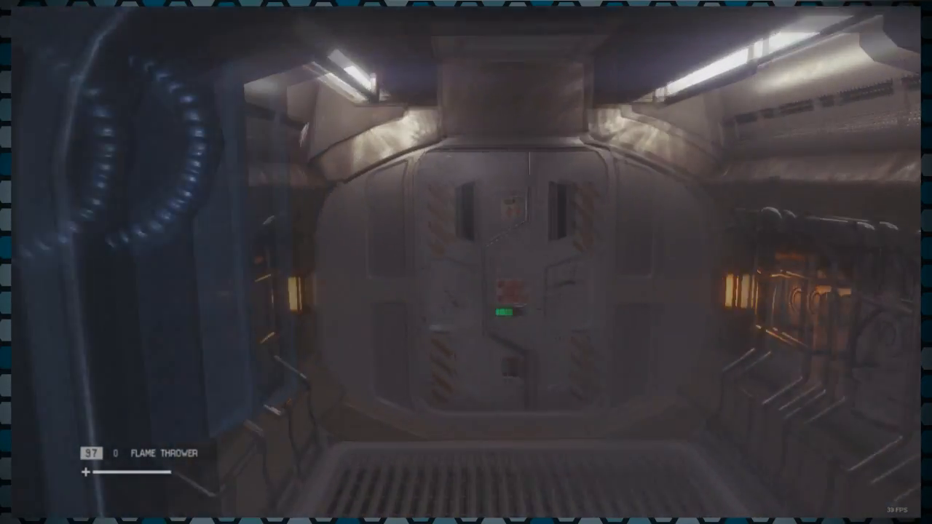
- Walk the railed reactor walkway and go through the door into the dim white-walled room
{"action": "key", "text": "w"}
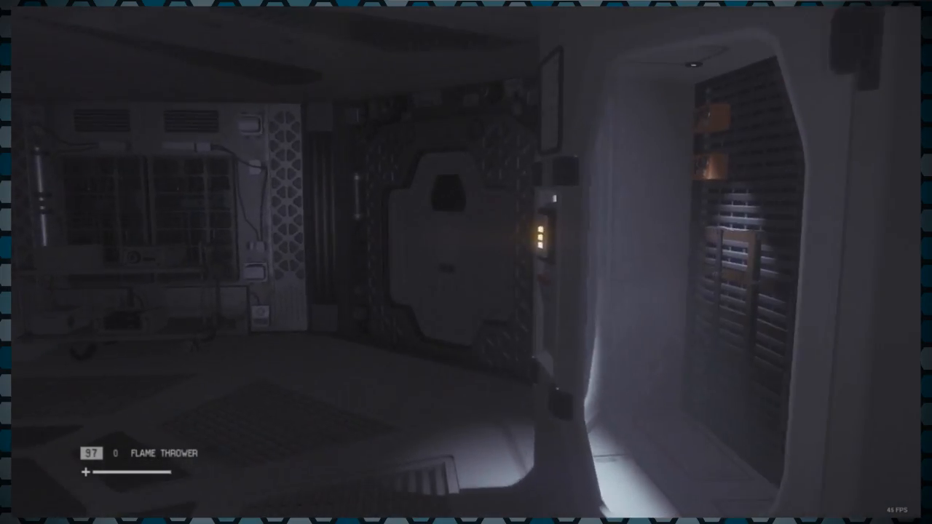
{"action": "mouse_move", "coordinate": [466, 262]}
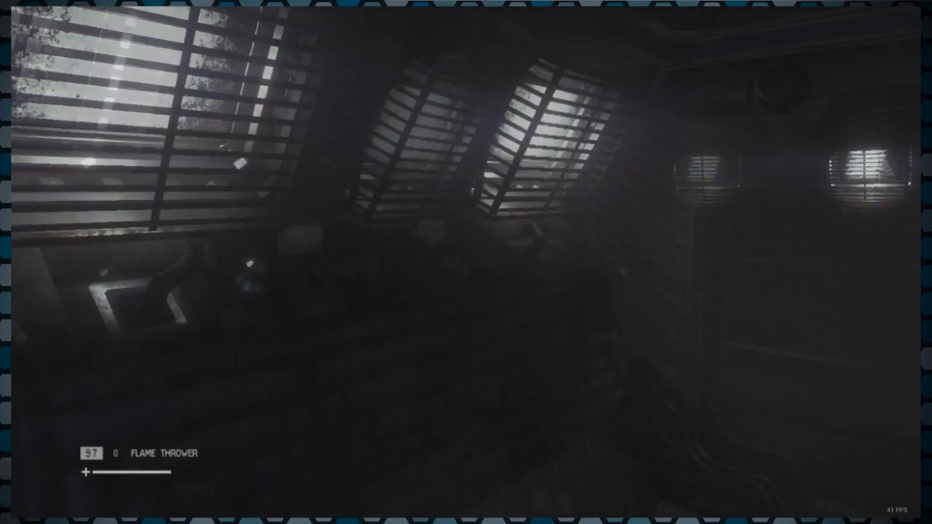
{"action": "mouse_move", "coordinate": [466, 262]}
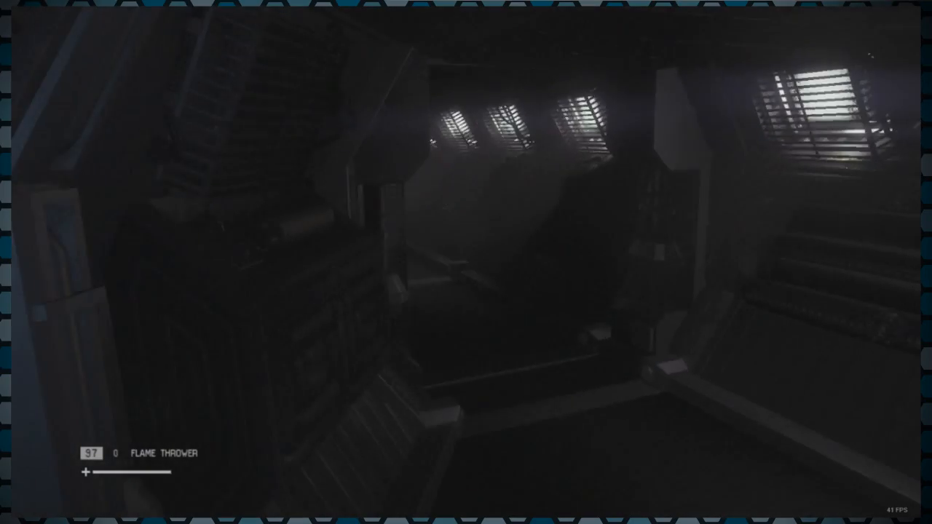
{"action": "mouse_move", "coordinate": [466, 262]}
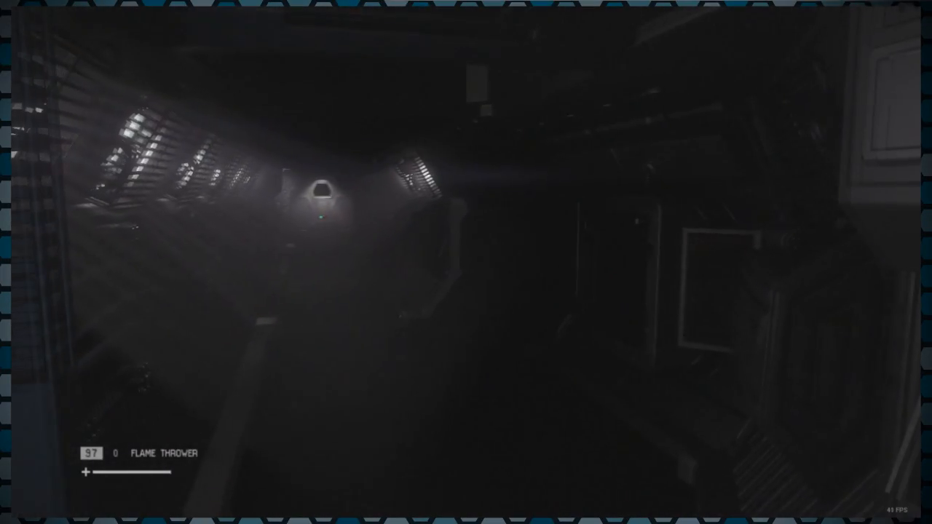
- Fire four flame bursts to push the alien back, cutting fuel from 97 to 23
{"action": "left_click", "coordinate": [466, 262]}
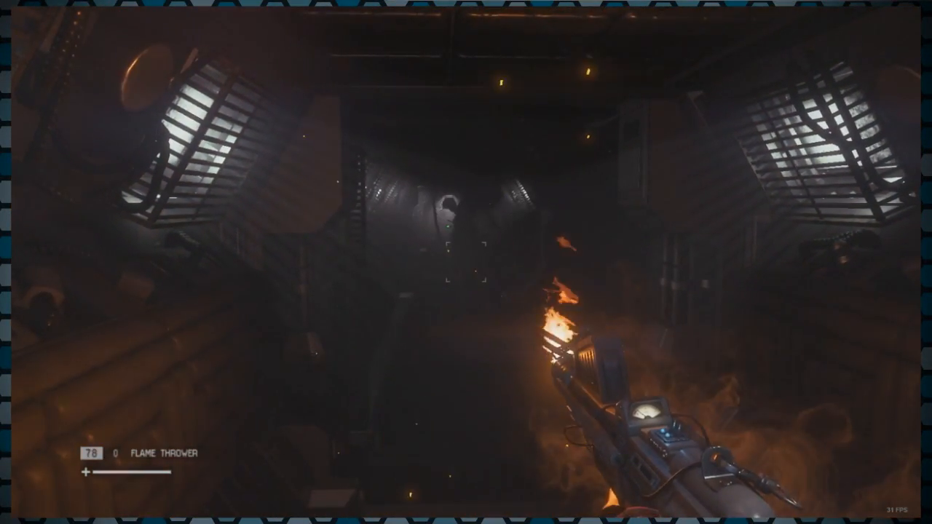
{"action": "mouse_move", "coordinate": [466, 262]}
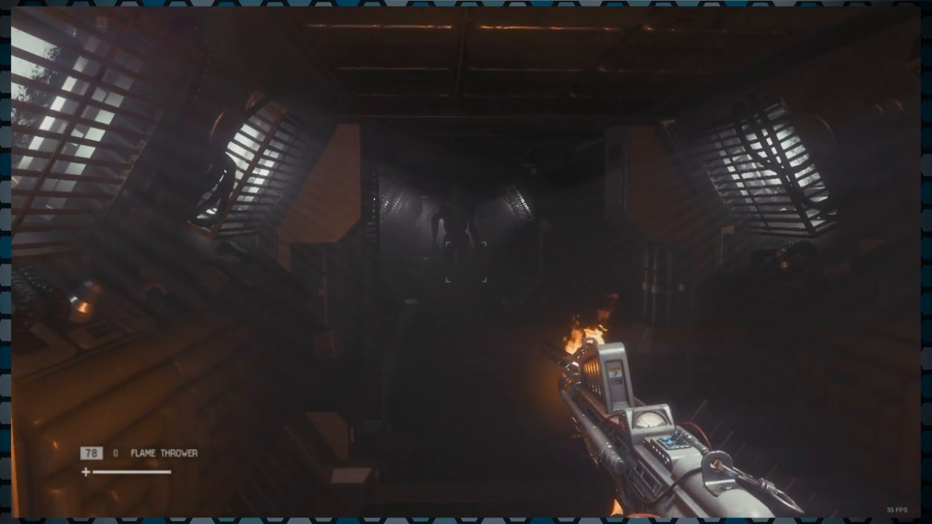
{"action": "left_click", "coordinate": [466, 262]}
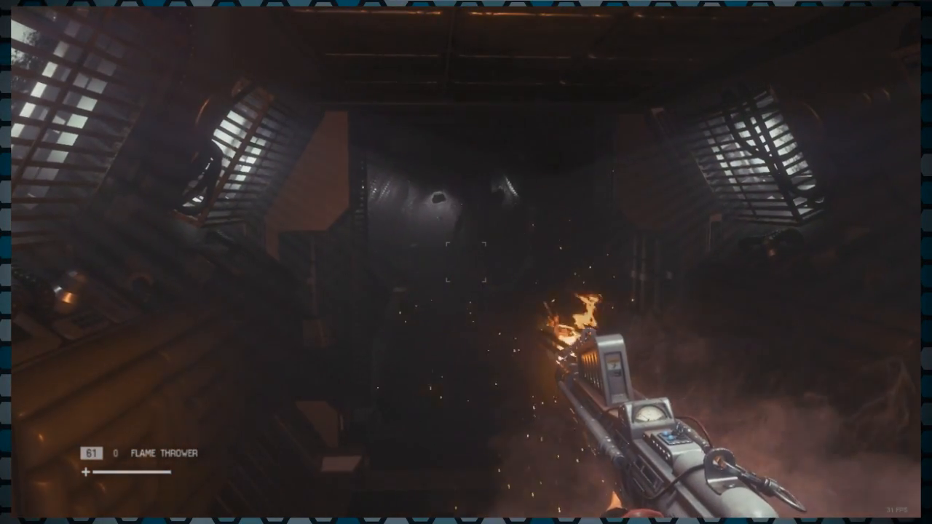
{"action": "left_click", "coordinate": [466, 262]}
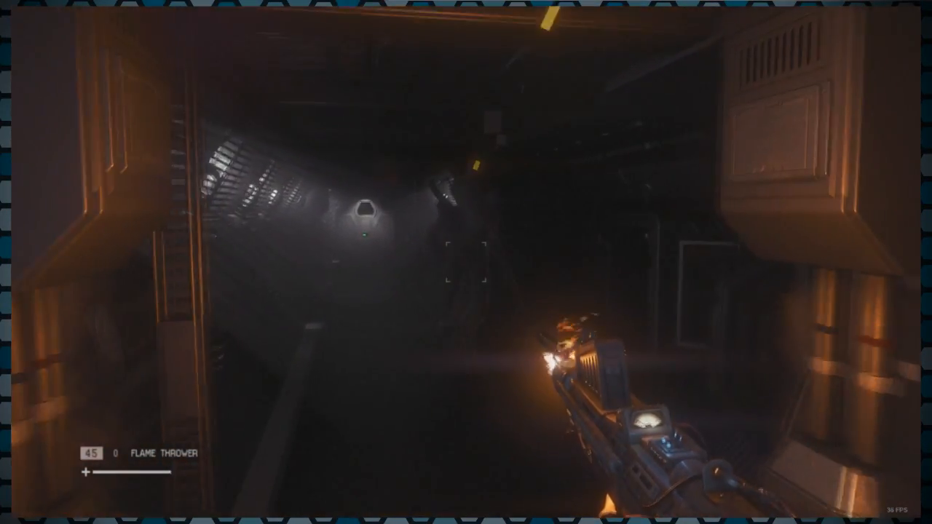
{"action": "left_click", "coordinate": [466, 262]}
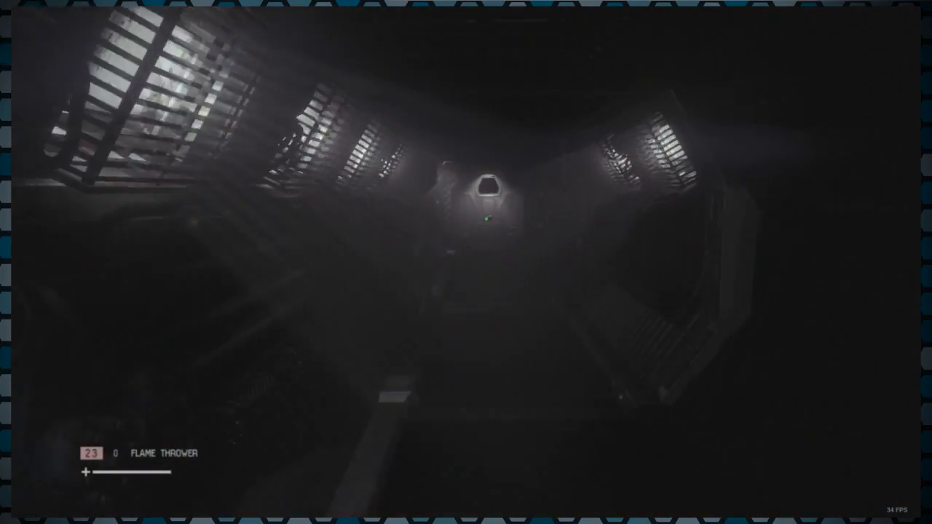
{"action": "mouse_move", "coordinate": [466, 262]}
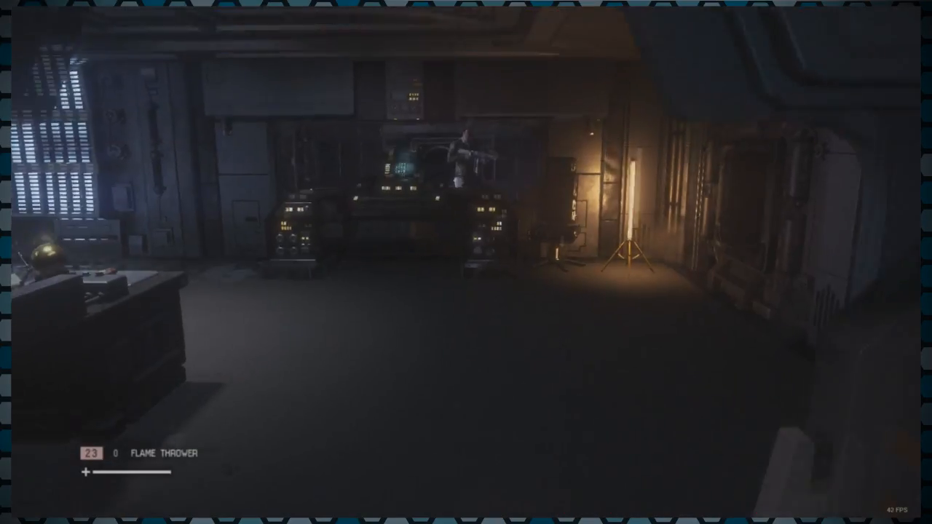